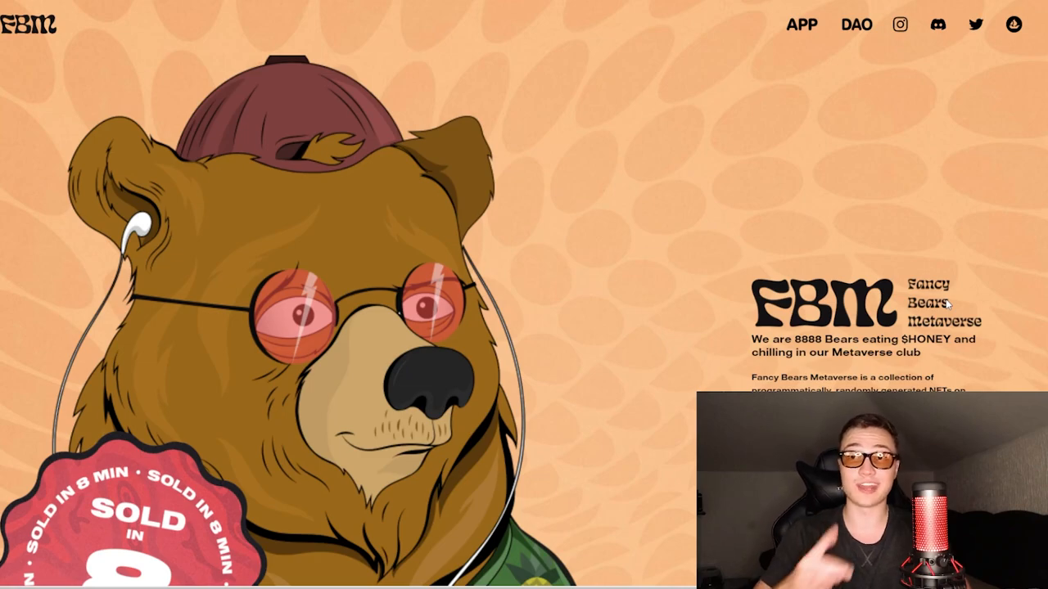
- Follow the Fancy Bears Metaverse Twitter account and close the Suggested accounts panel
click(975, 23)
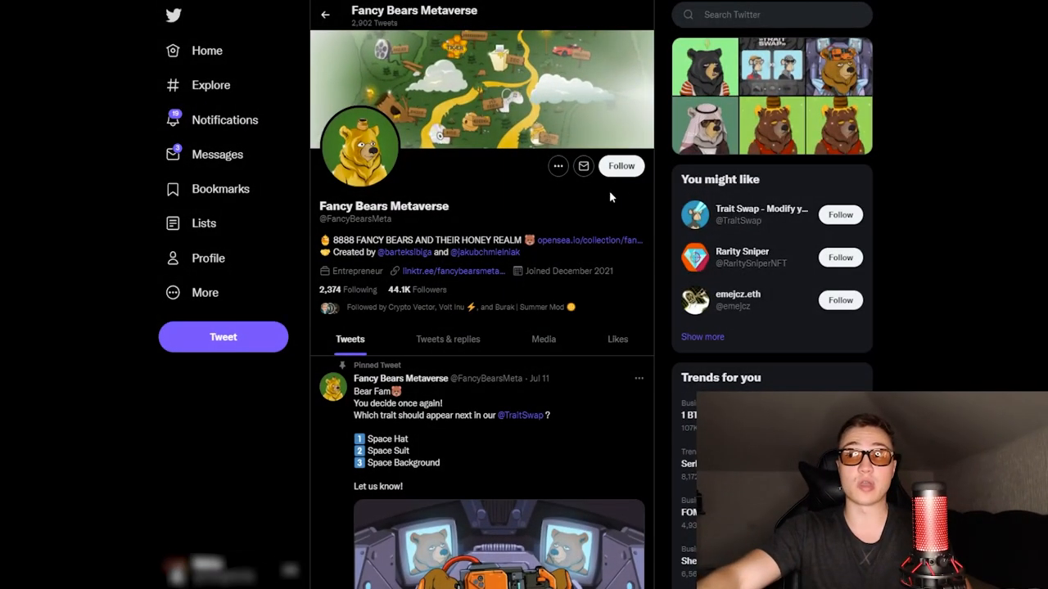
mouse_move(624, 226)
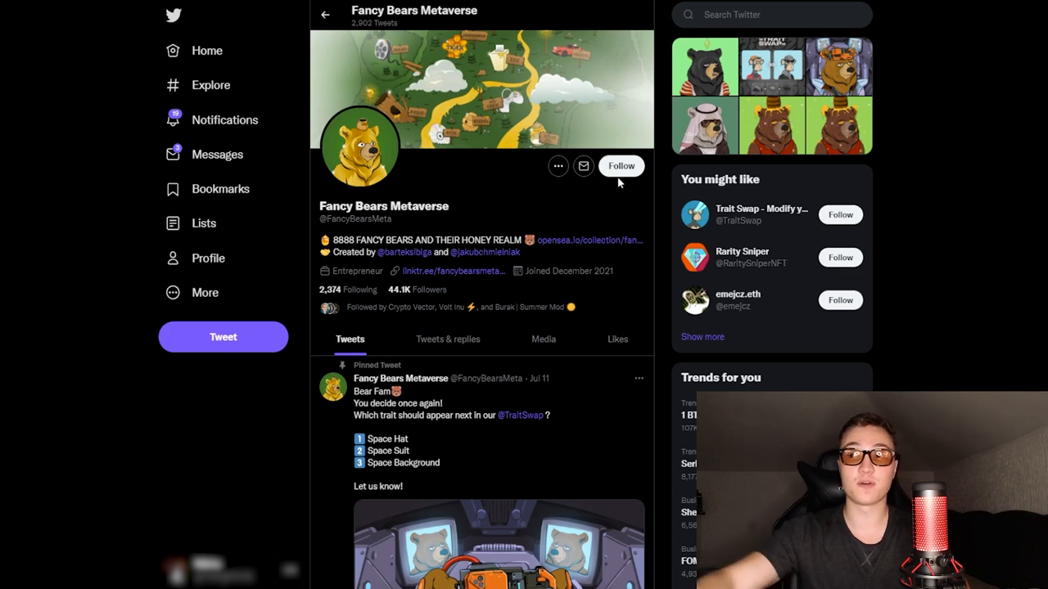
click(621, 165)
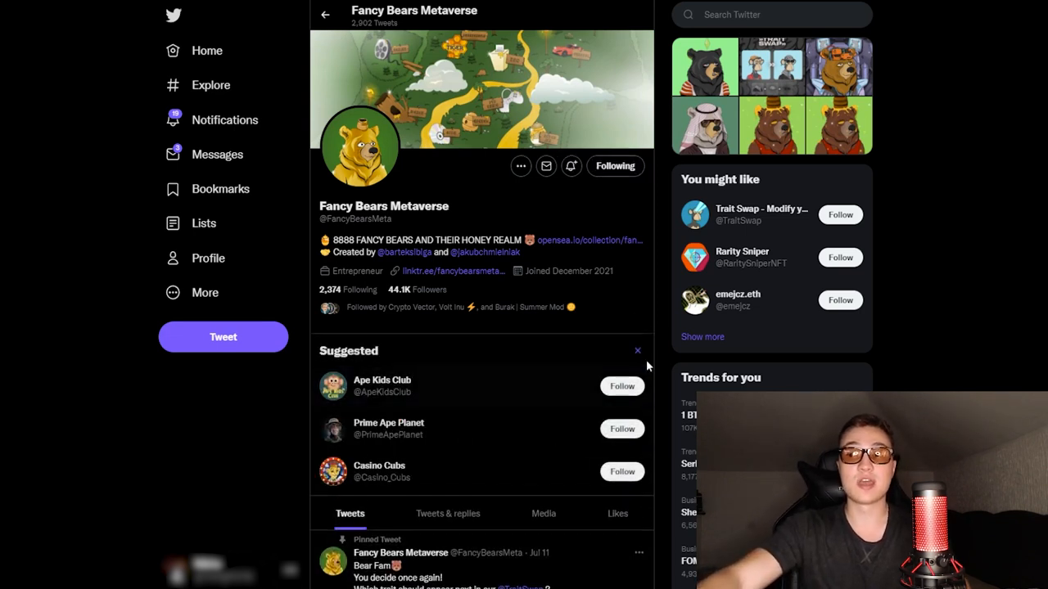
click(637, 350)
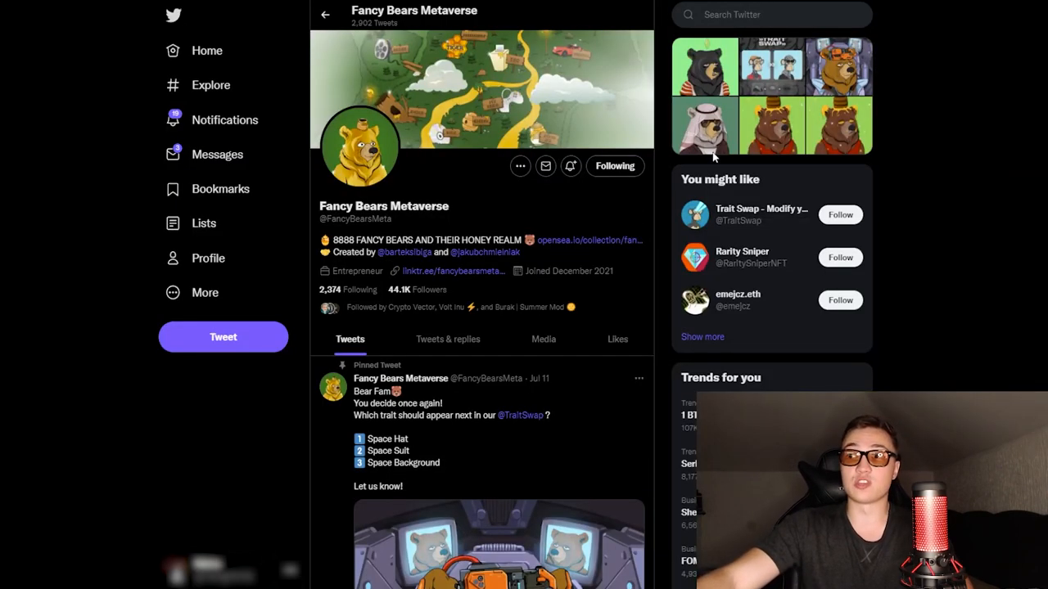
click(705, 125)
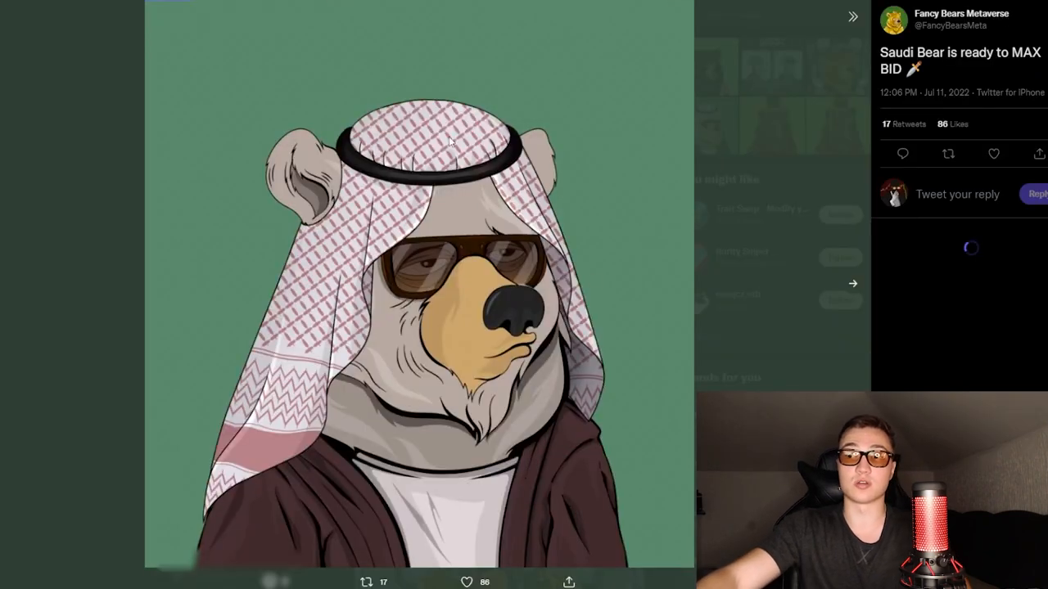
click(325, 14)
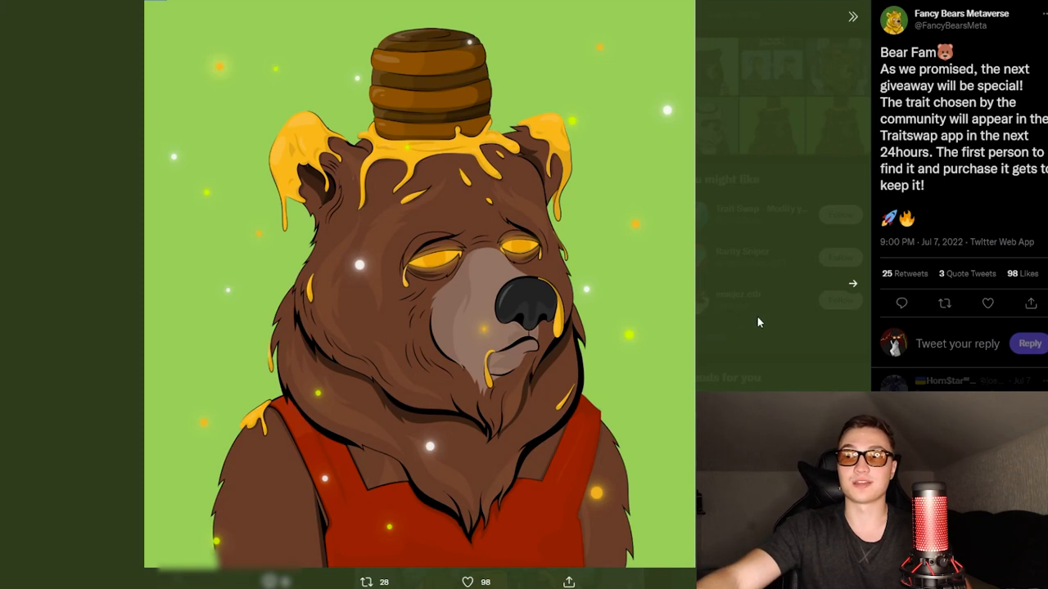
mouse_move(765, 332)
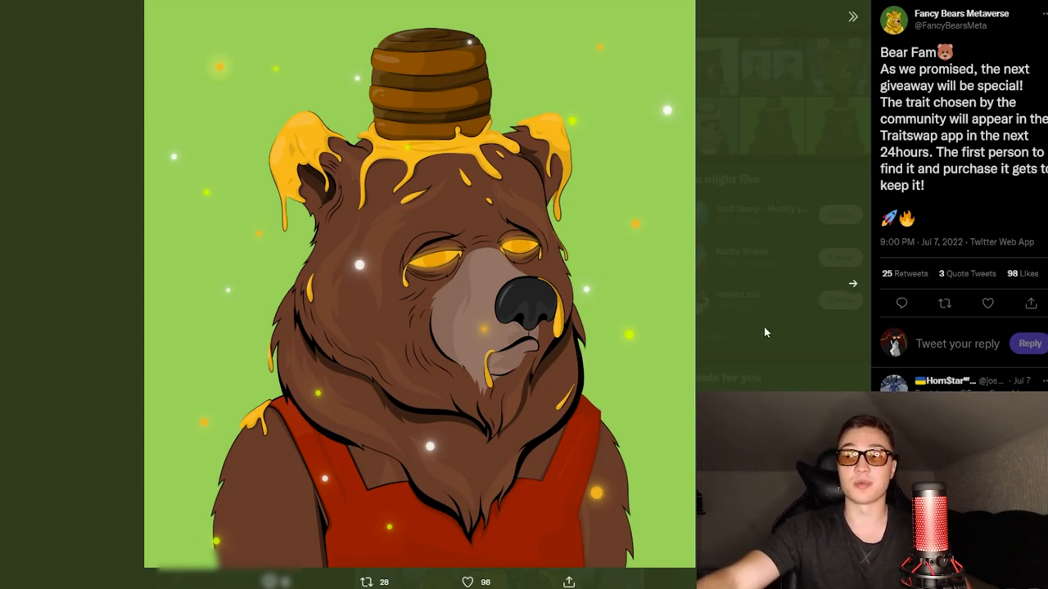
mouse_move(768, 310)
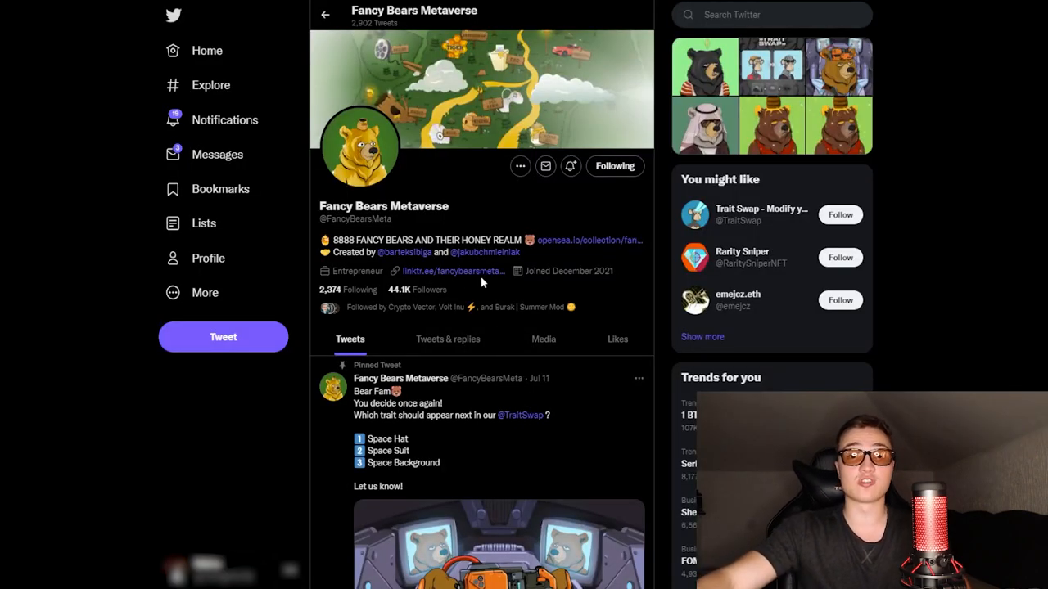
scroll(down, 3)
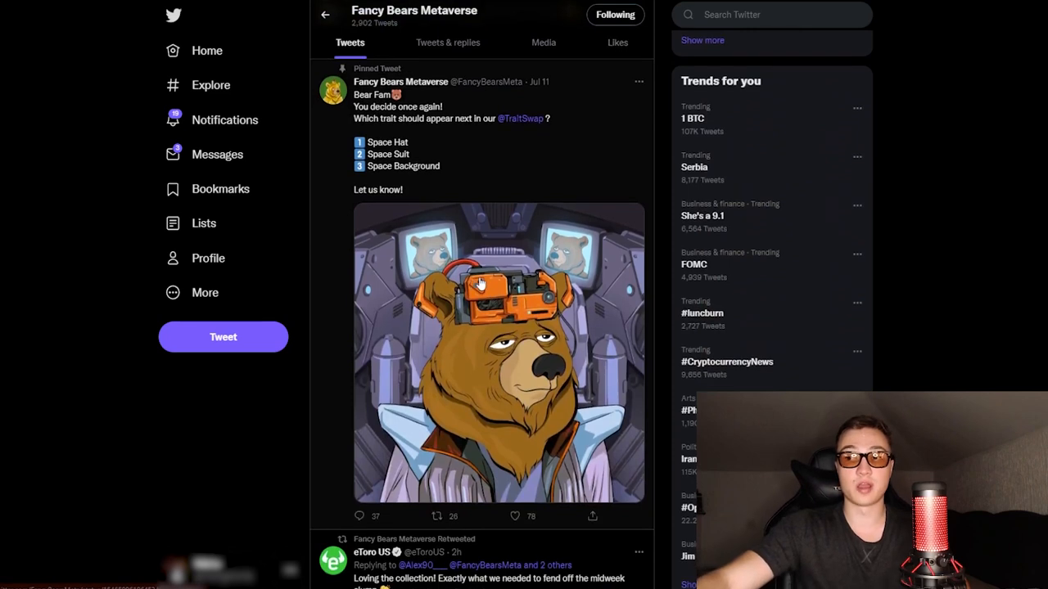
scroll(down, 3)
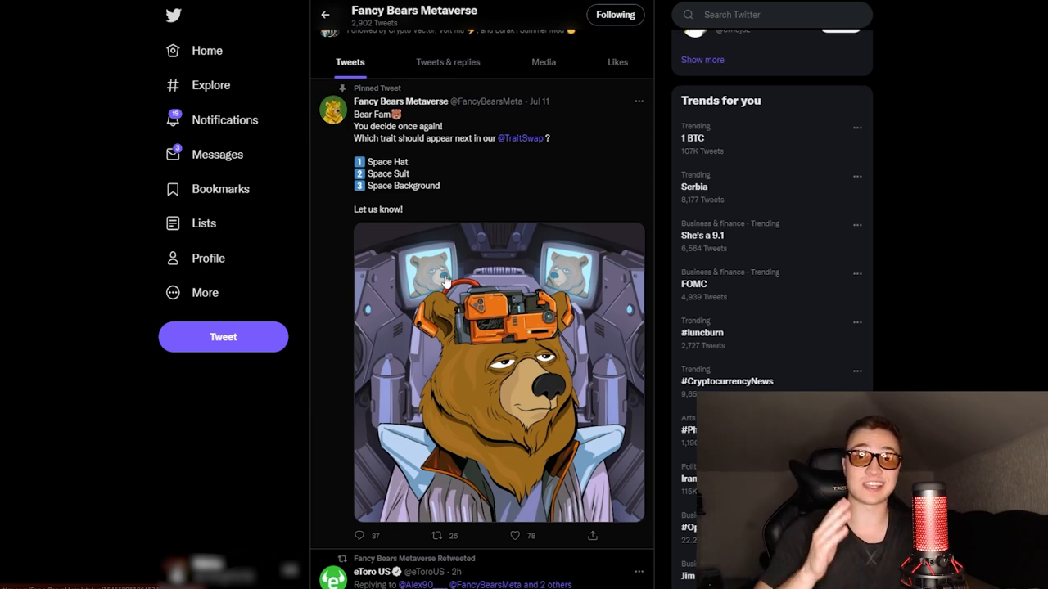
scroll(up, 3)
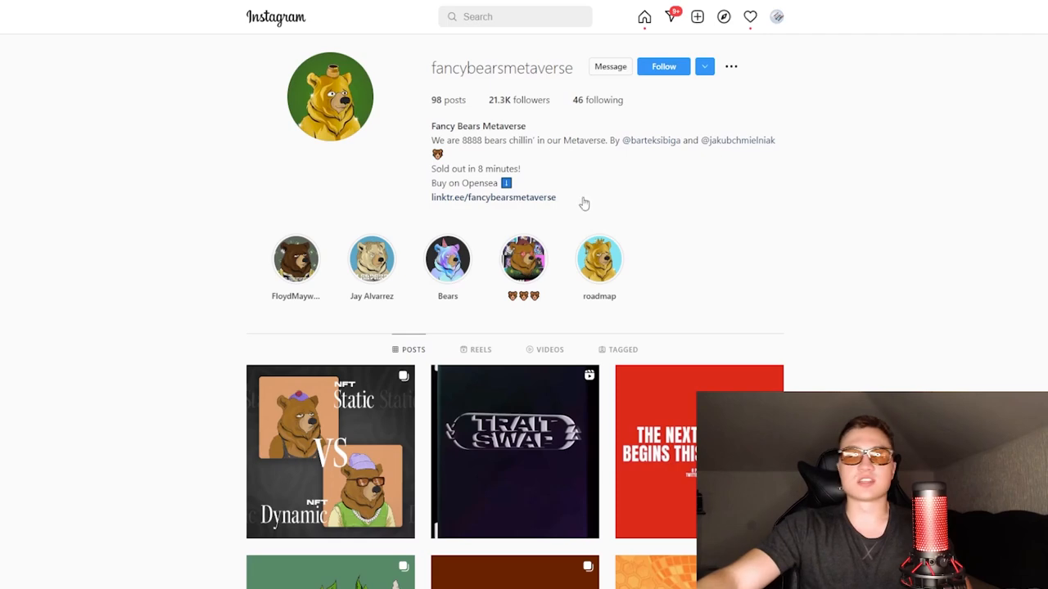
- Scroll the fancybearsmetaverse Instagram profile, then bring up the honey-realm roadmap map
scroll(down, 3)
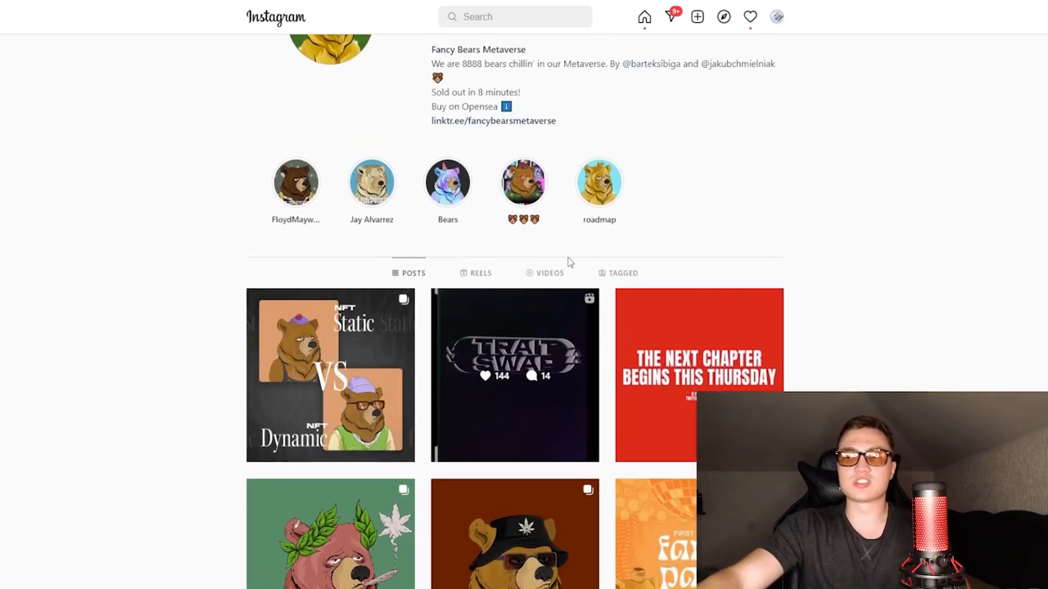
scroll(up, 3)
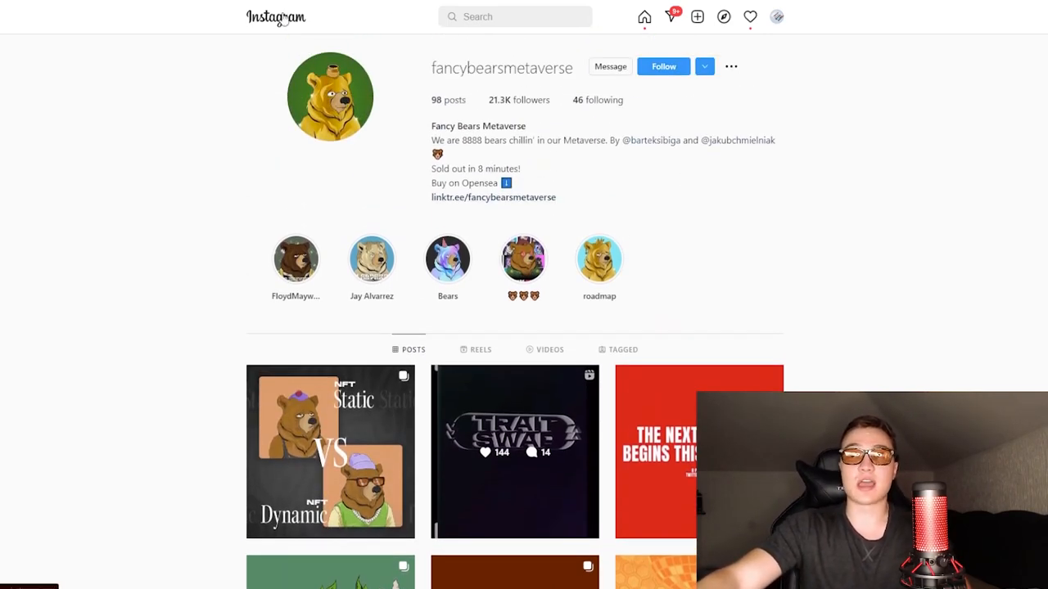
mouse_move(144, 6)
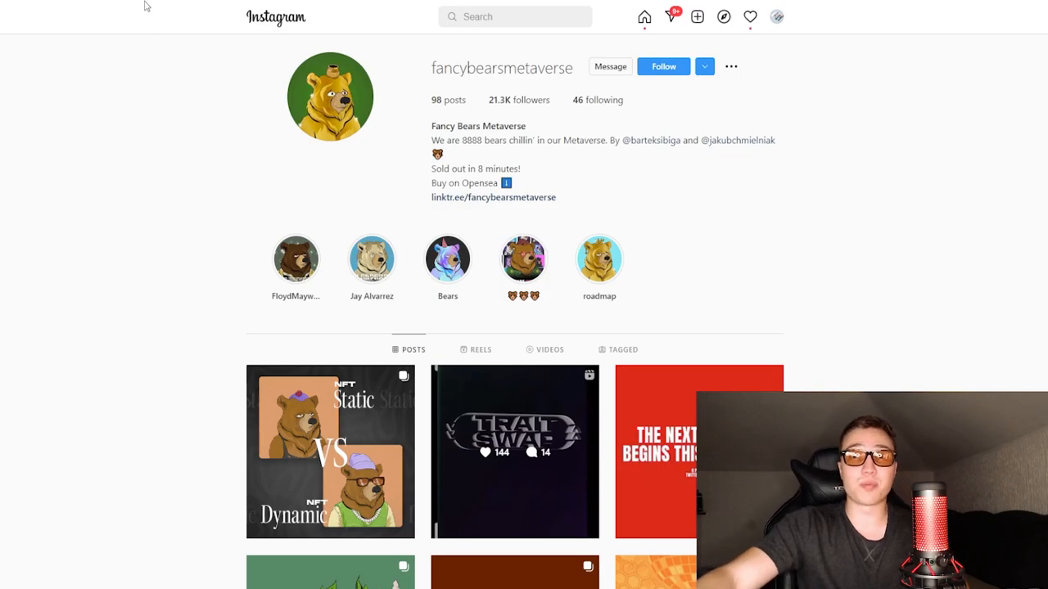
click(599, 258)
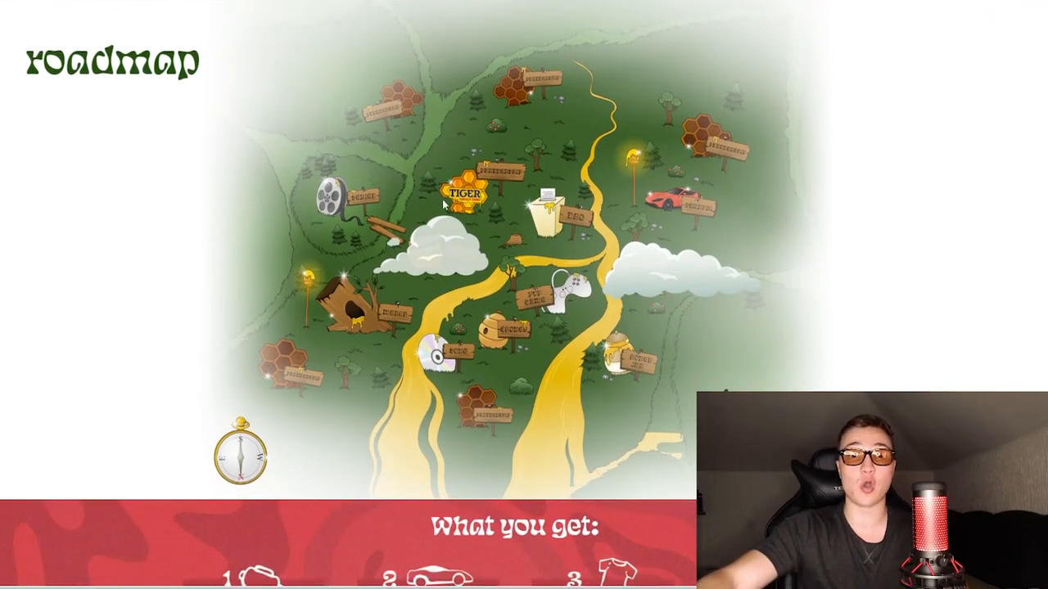
mouse_move(401, 212)
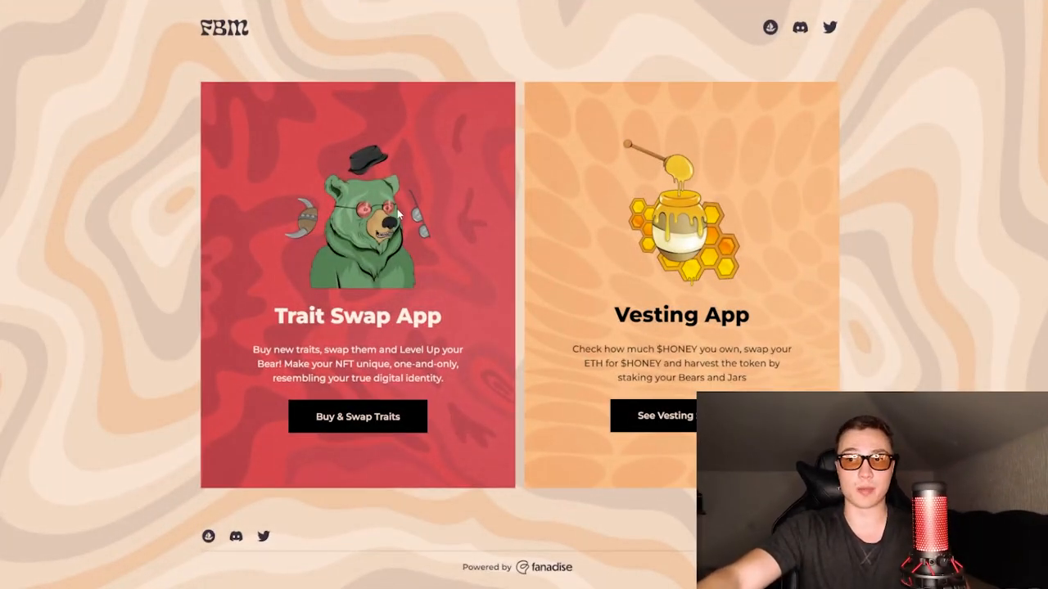
mouse_move(366, 301)
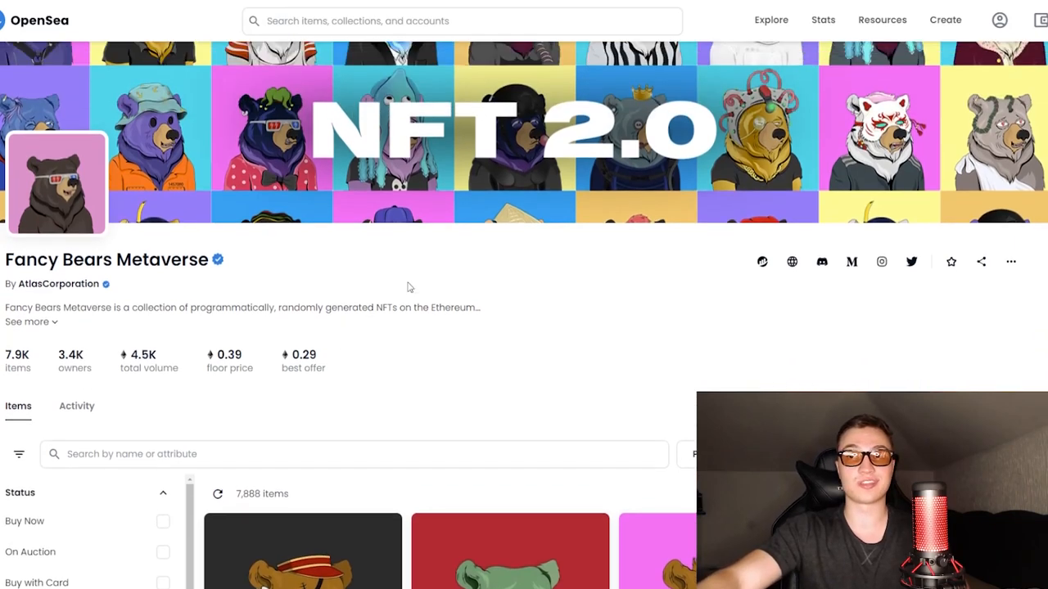
- Scroll the OpenSea collection page down to the listed bears, cheapest at 0.39
scroll(down, 3)
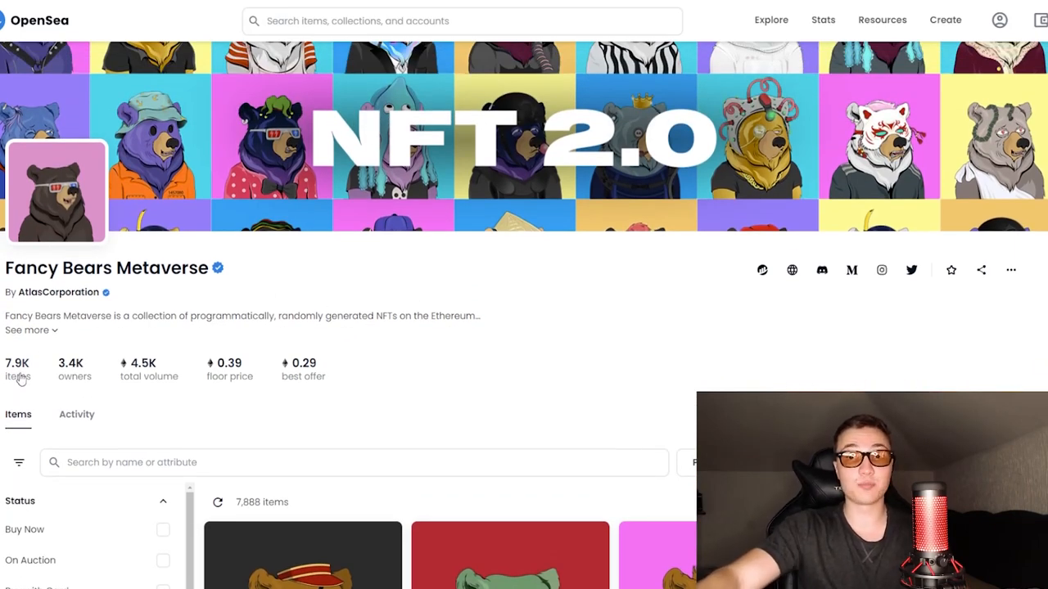
mouse_move(97, 388)
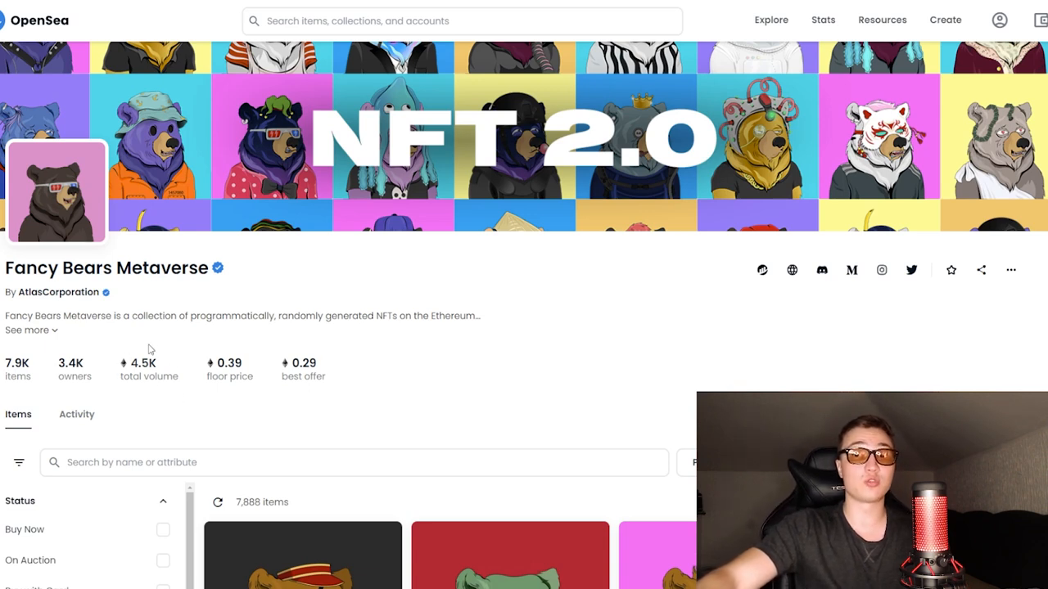
mouse_move(319, 341)
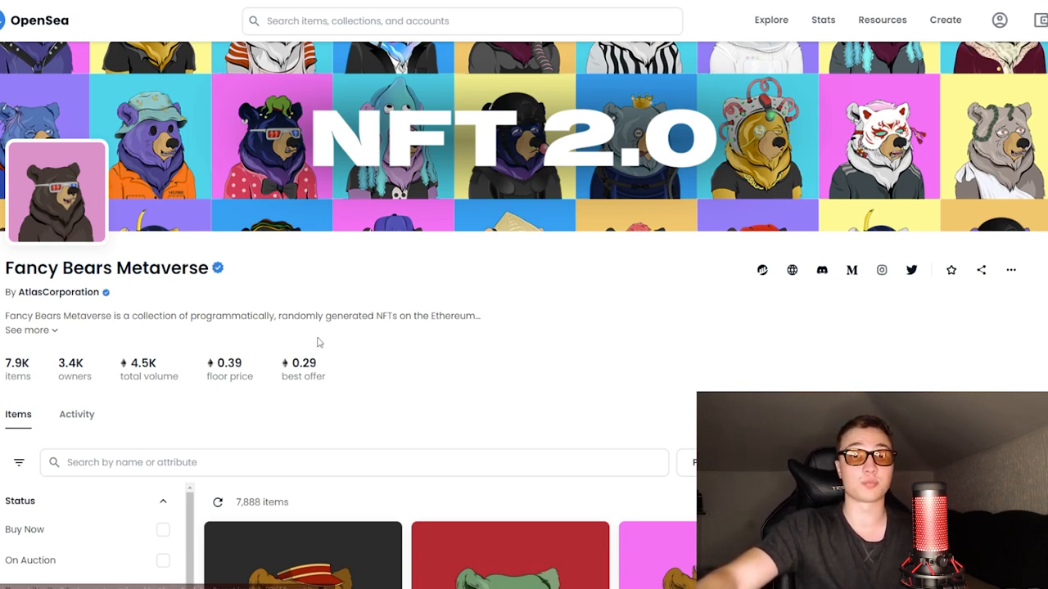
scroll(down, 3)
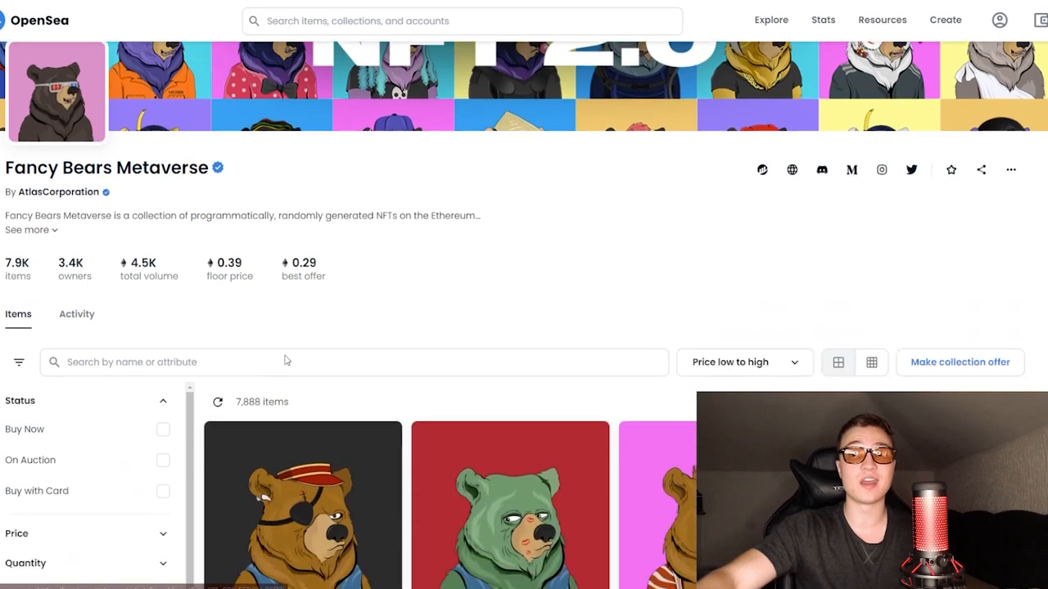
scroll(down, 3)
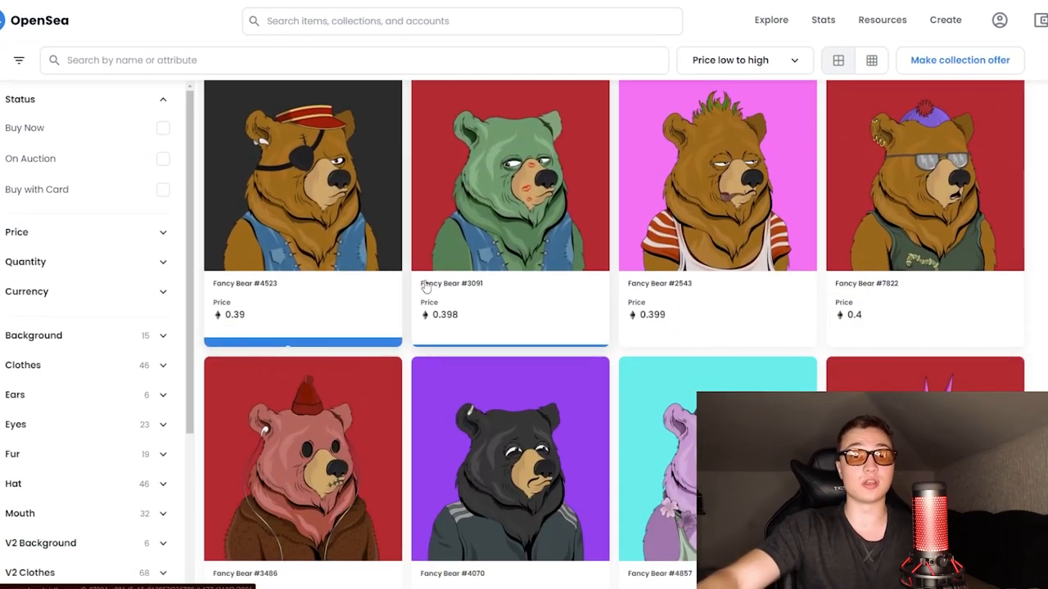
mouse_move(573, 318)
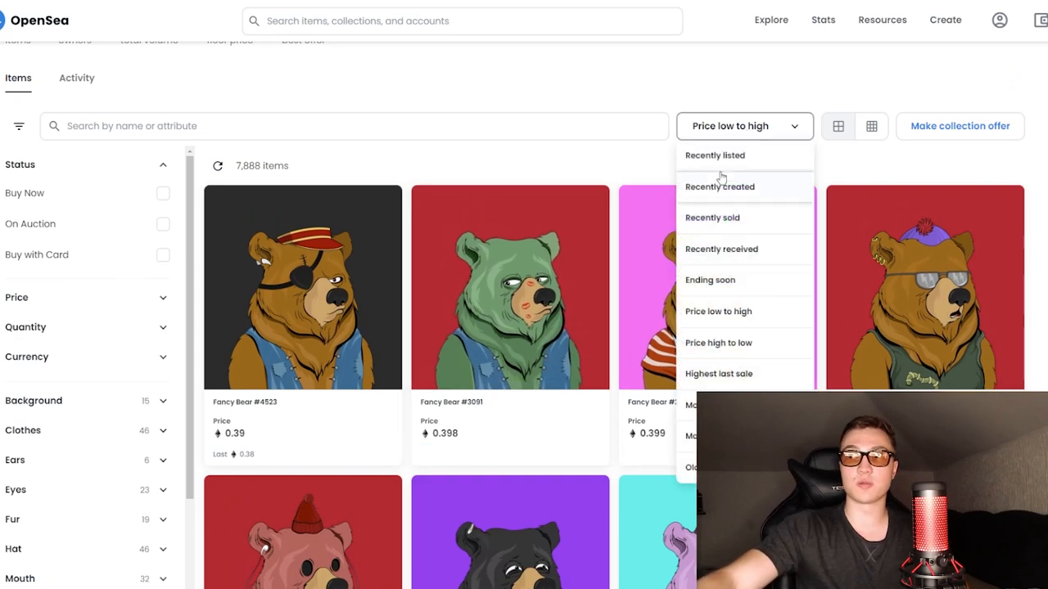
- Sort the OpenSea listings high to low and browse the priciest bears at 1,500
click(718, 342)
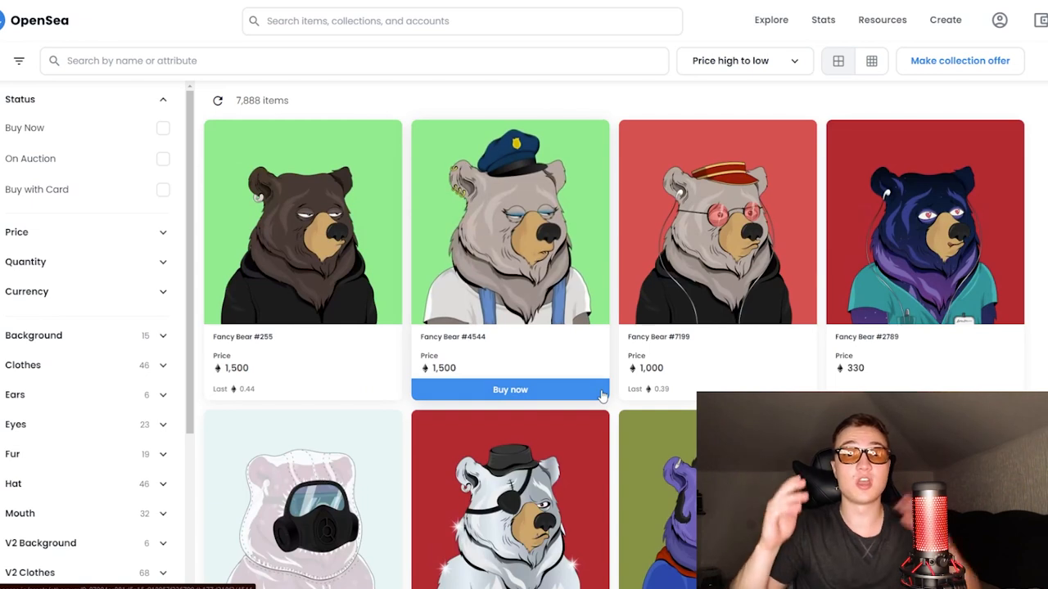
mouse_move(319, 286)
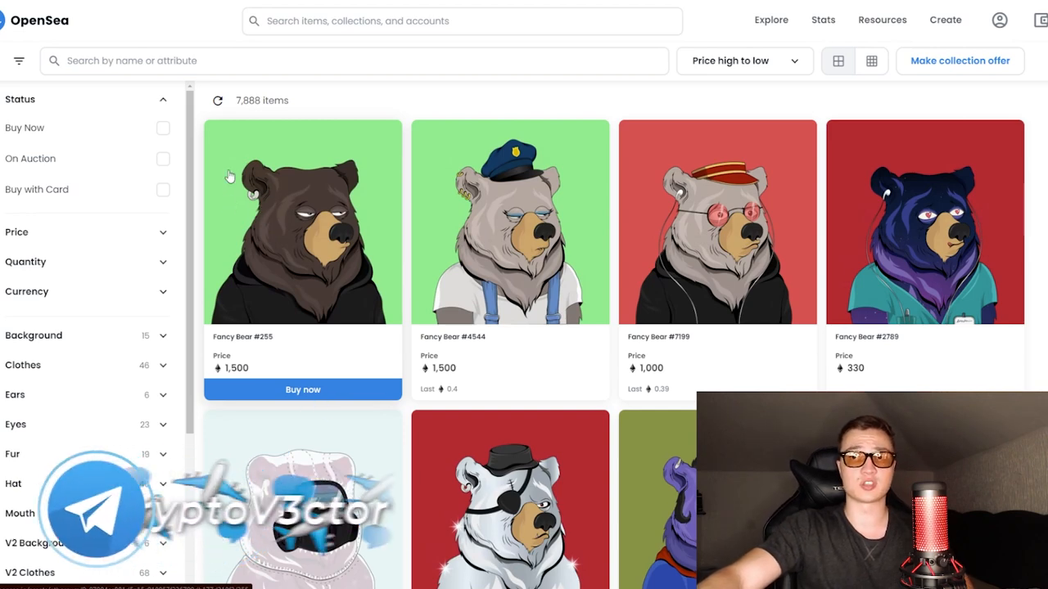
mouse_move(233, 182)
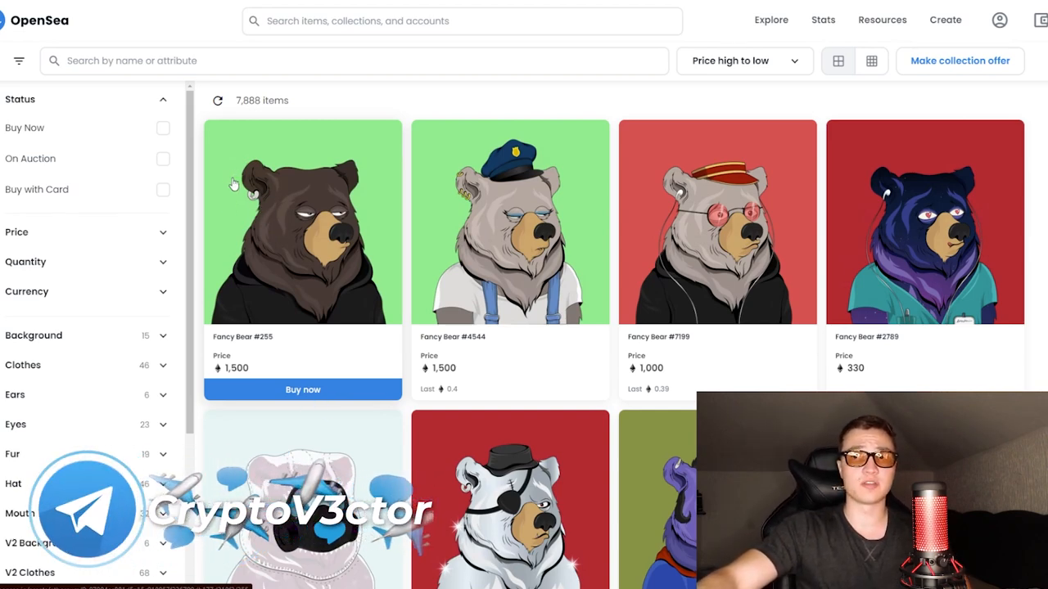
scroll(down, 3)
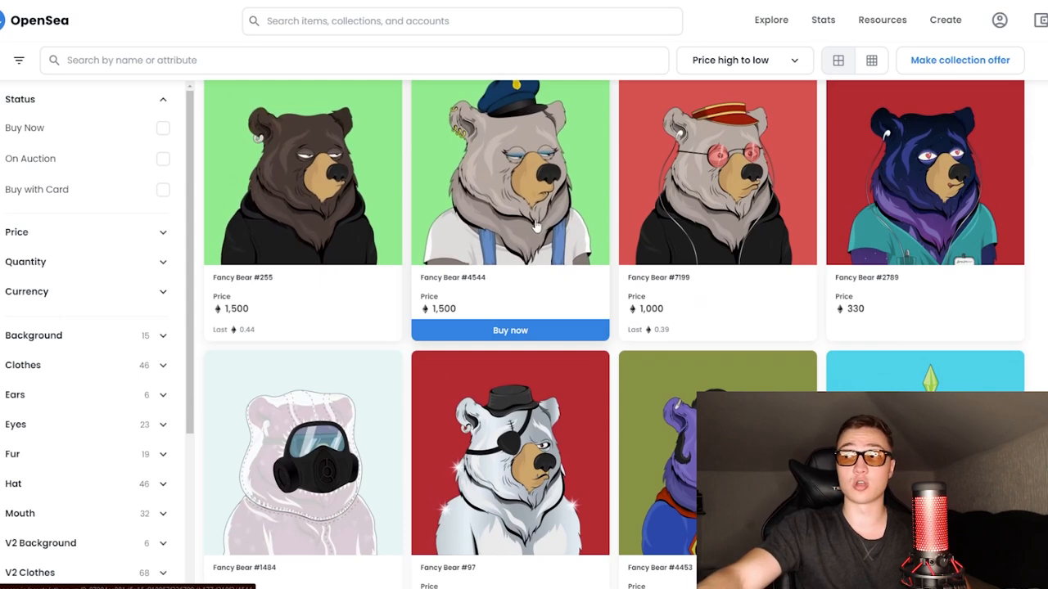
mouse_move(669, 227)
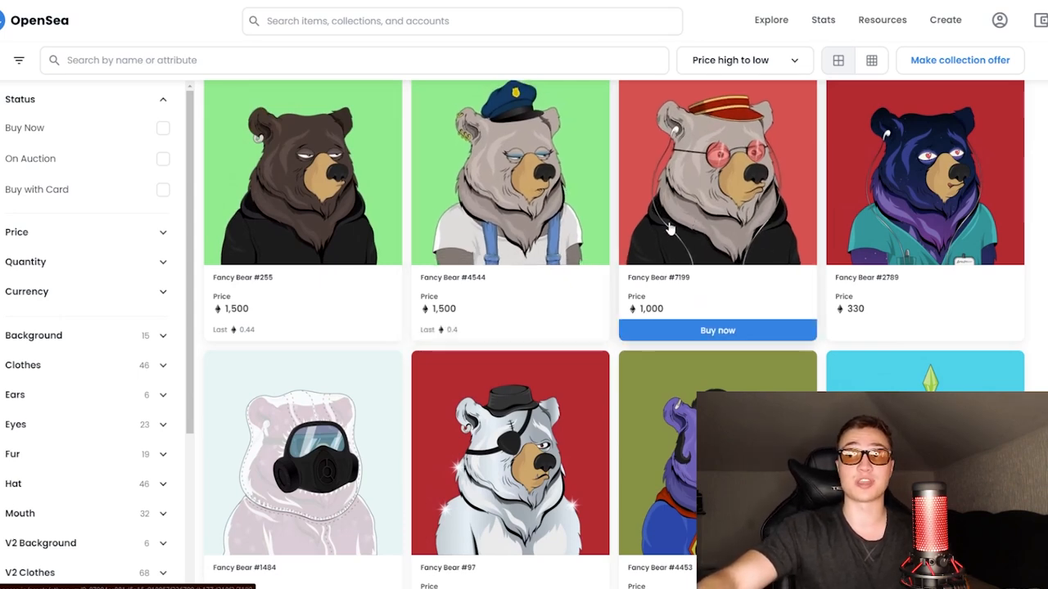
scroll(down, 3)
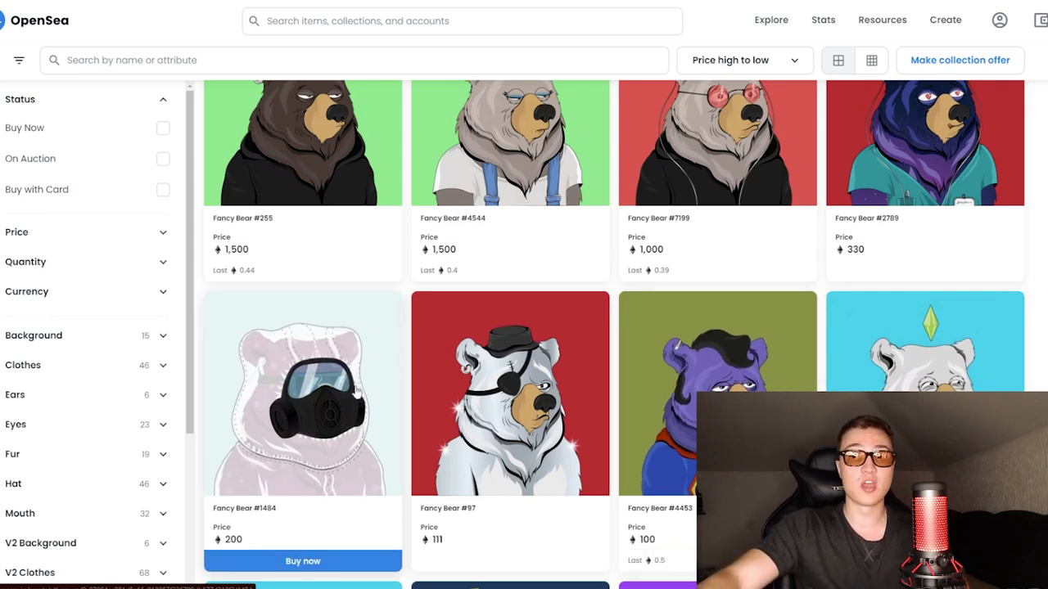
scroll(up, 3)
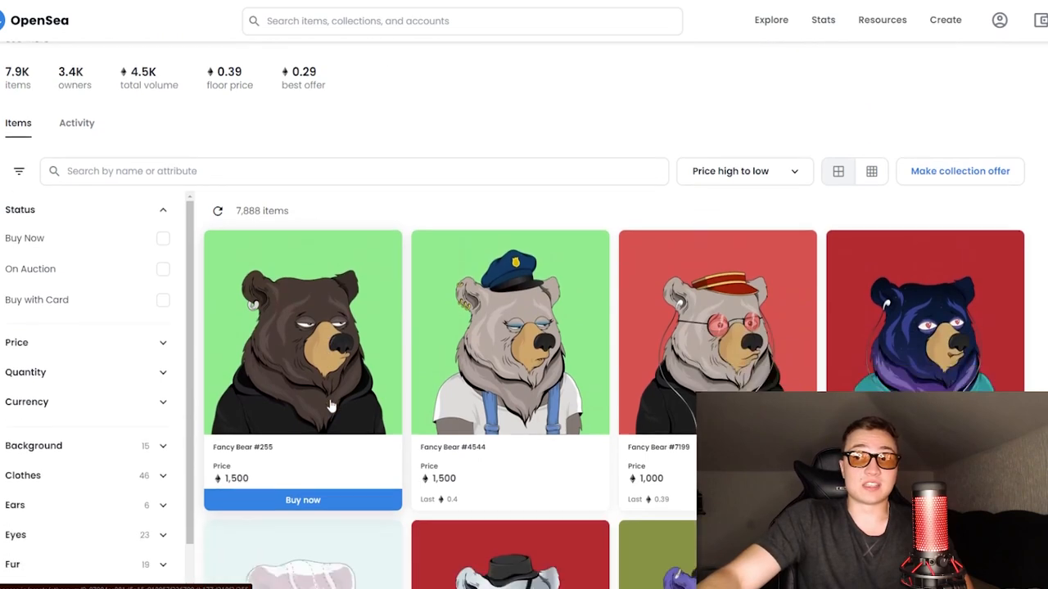
scroll(down, 3)
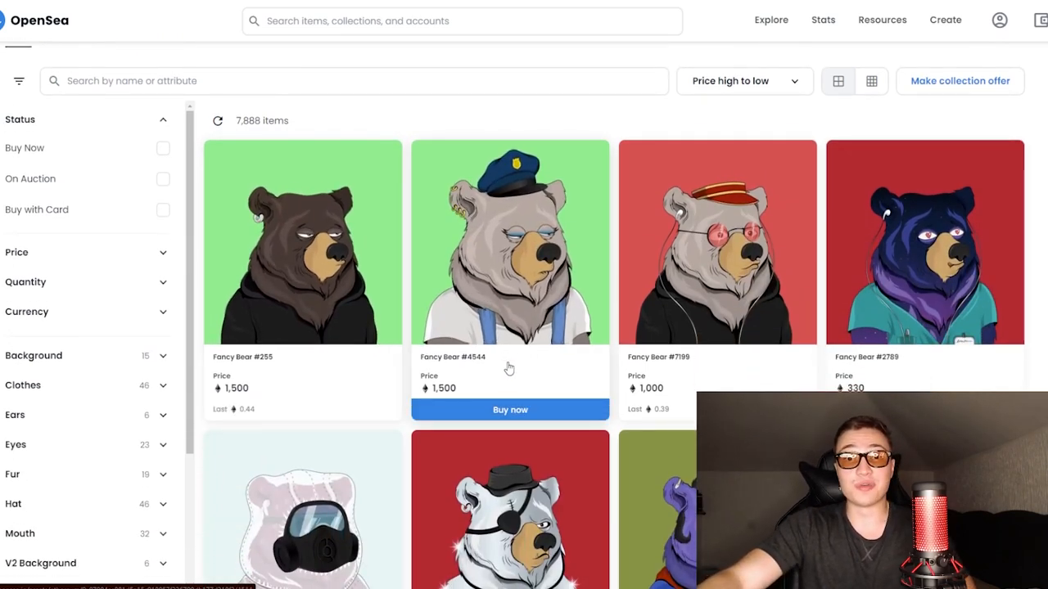
mouse_move(300, 85)
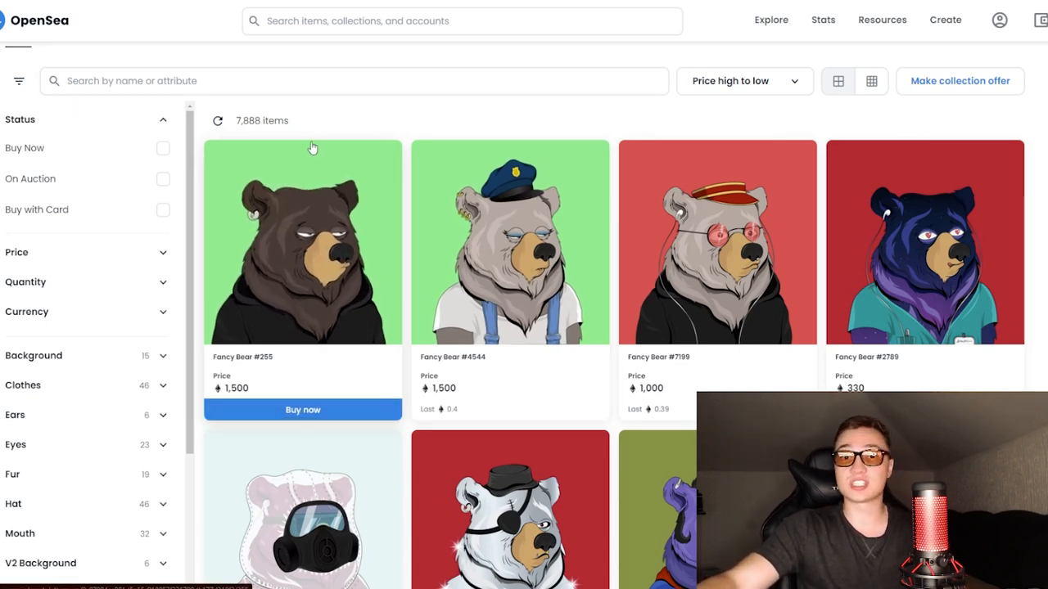
mouse_move(219, 13)
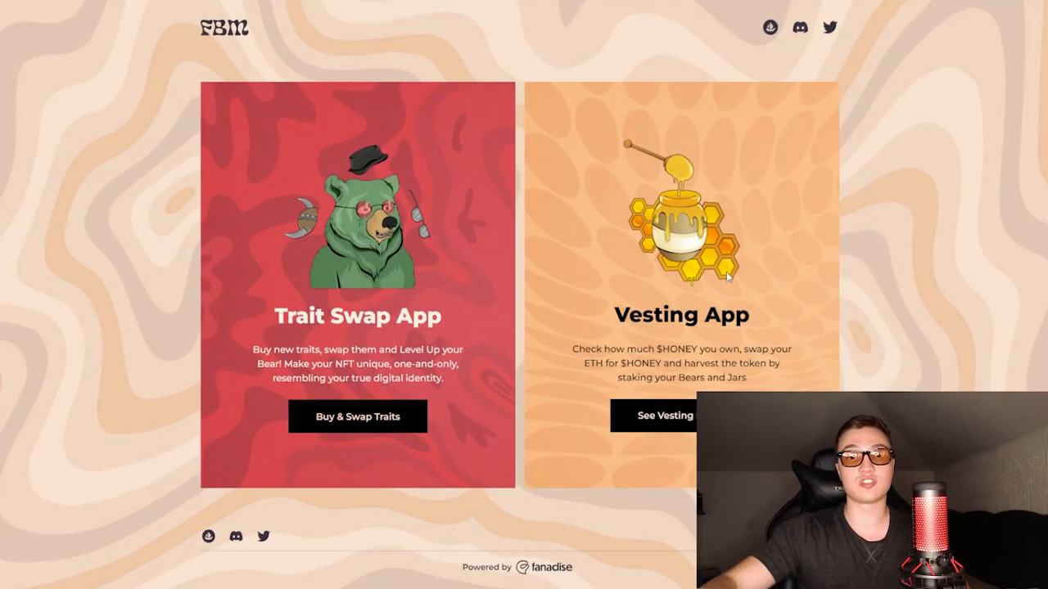
mouse_move(727, 282)
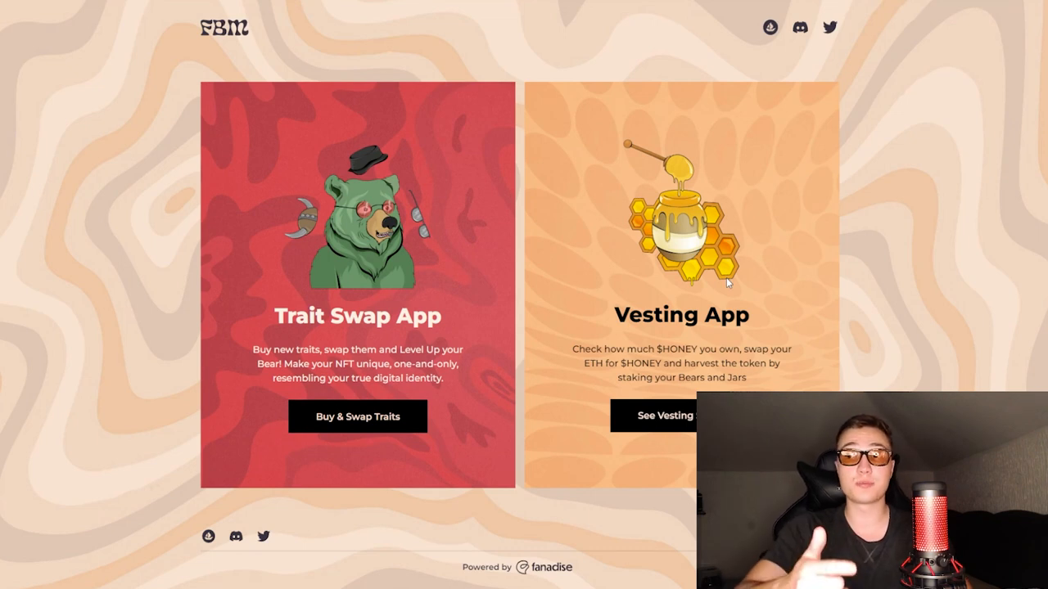
mouse_move(640, 272)
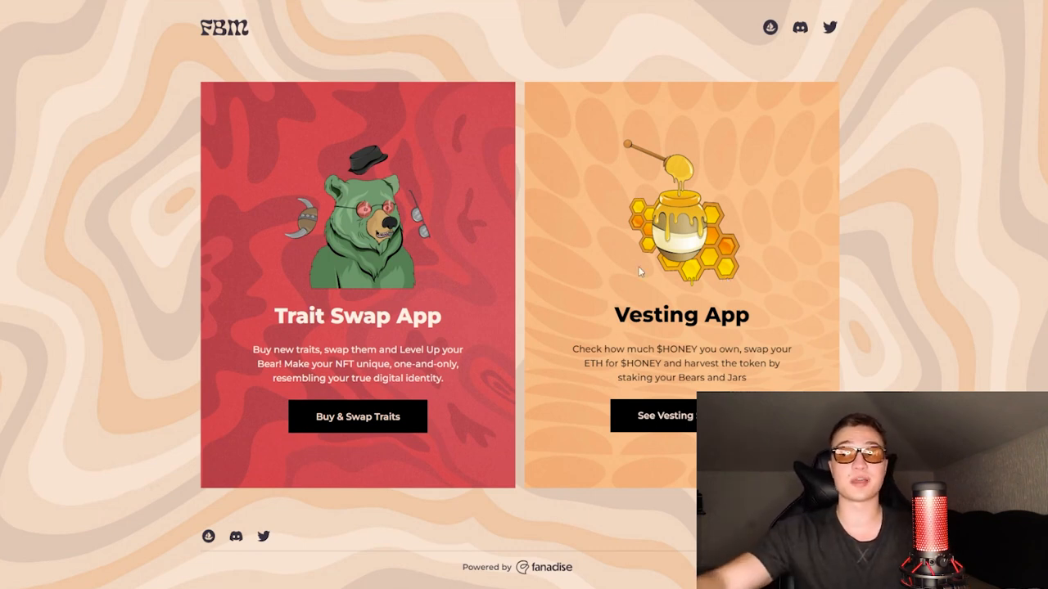
- Open the Trait Swap App via 'Buy & Swap Traits', showing zero $HONEY
click(357, 416)
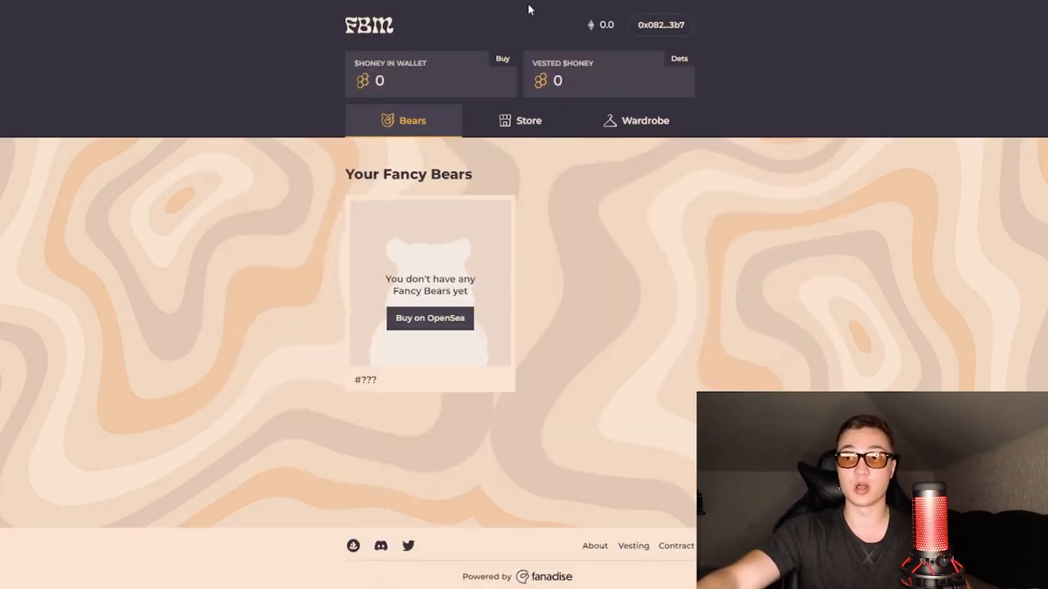
mouse_move(494, 148)
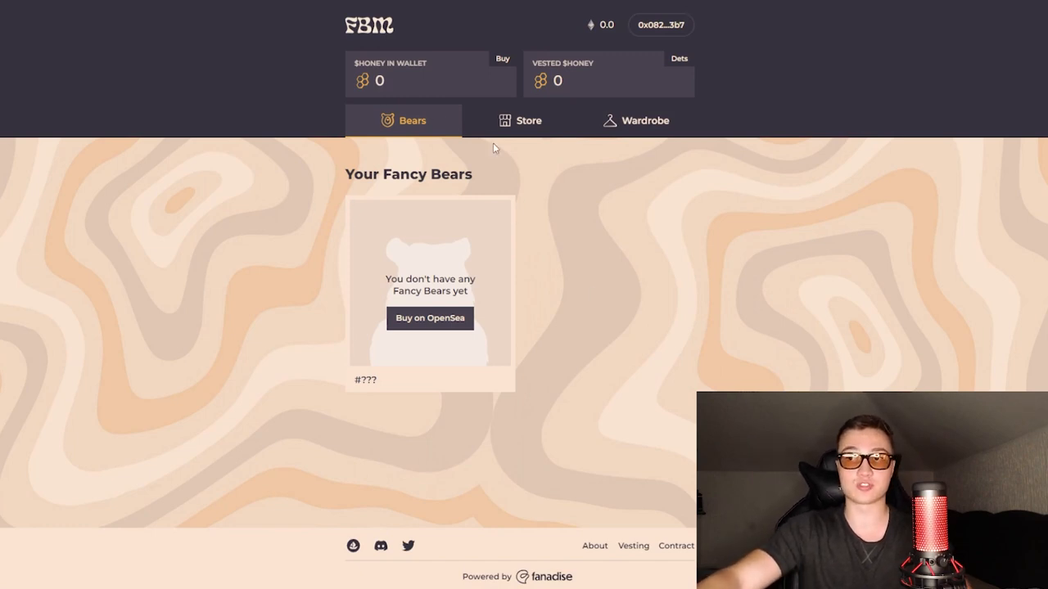
mouse_move(415, 313)
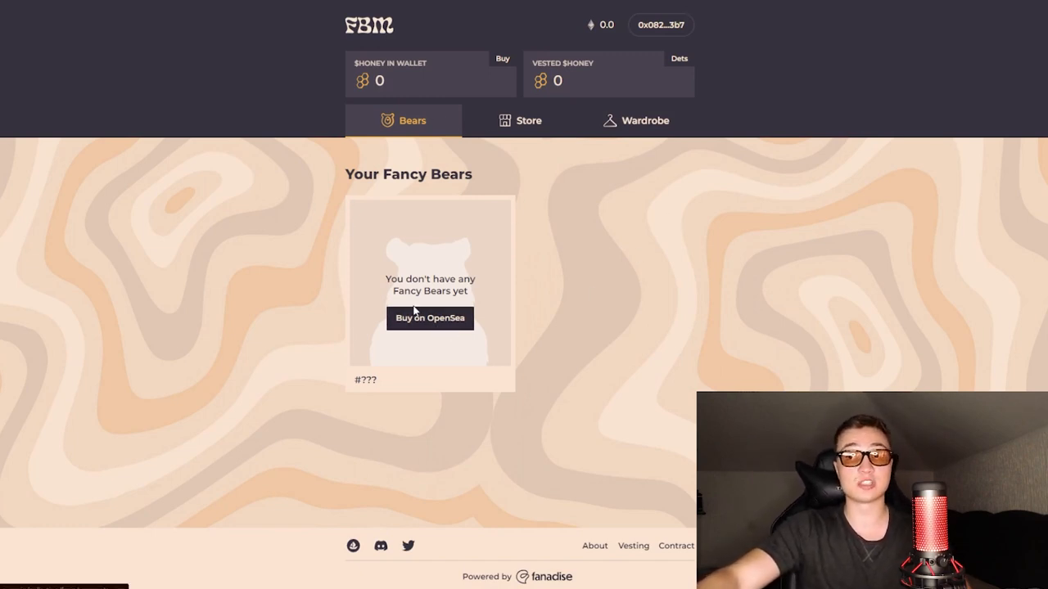
mouse_move(503, 120)
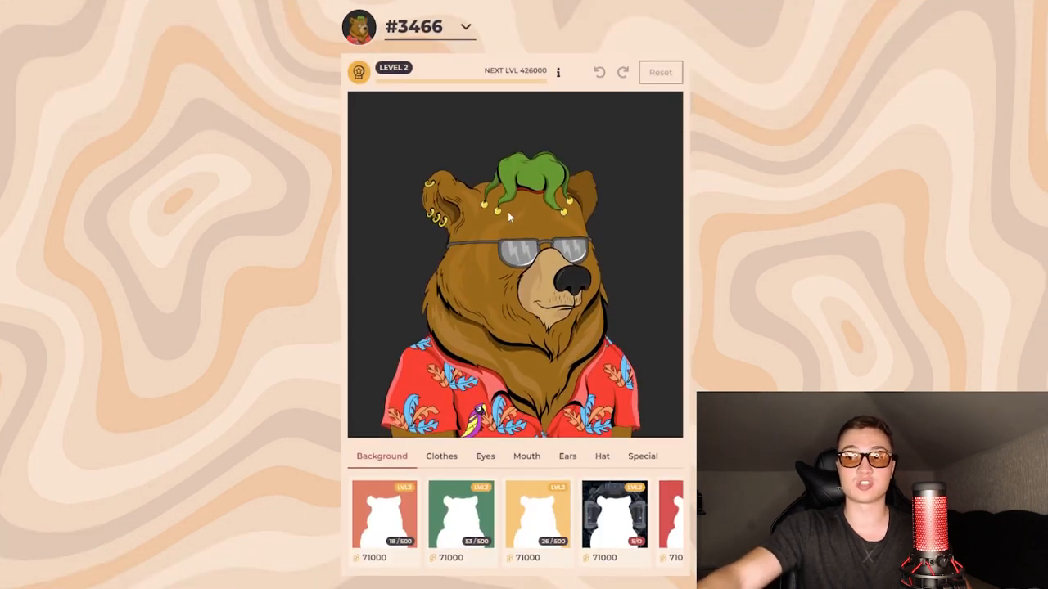
- Browse the Special and Hat trait tabs in bear #3466's Wardrobe
scroll(down, 3)
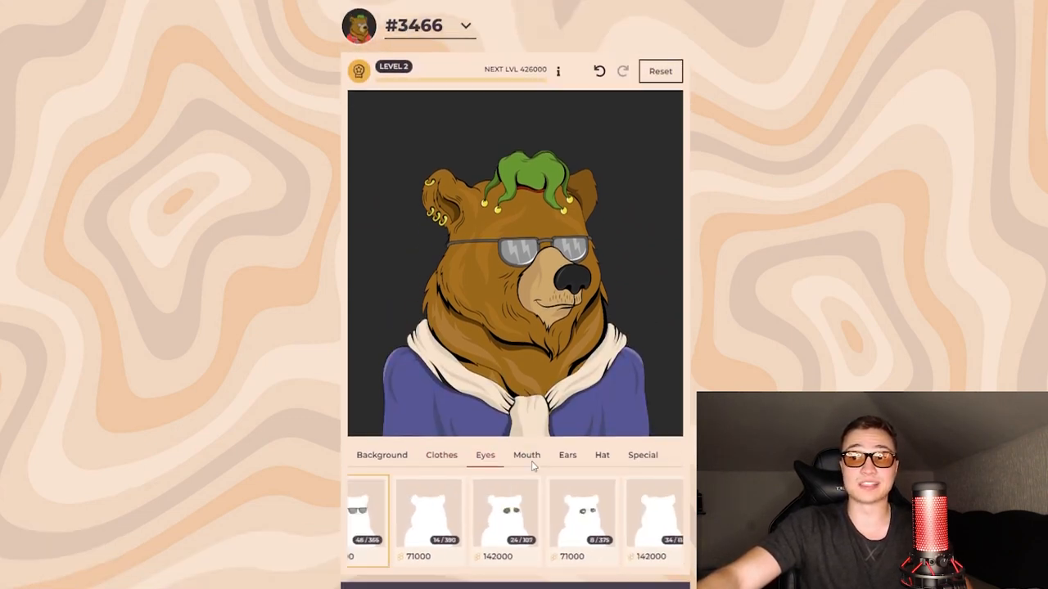
click(527, 455)
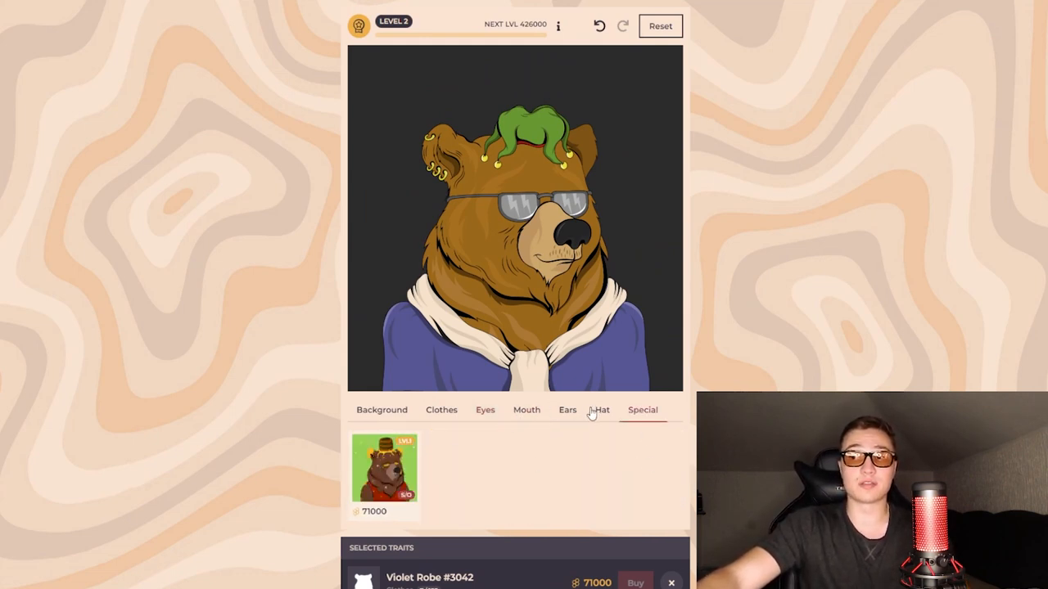
click(602, 410)
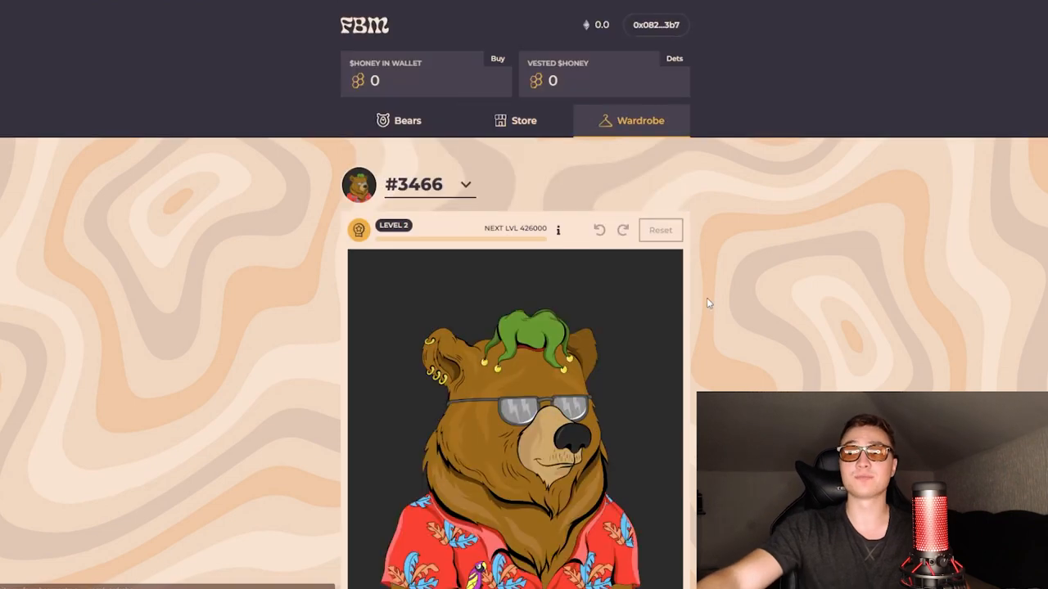
scroll(down, 3)
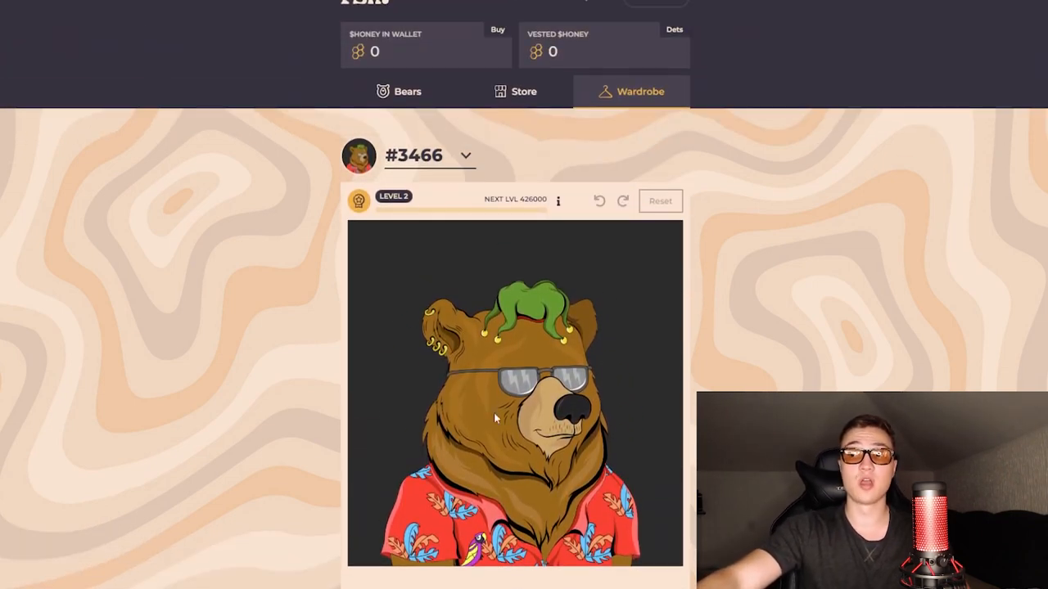
scroll(down, 3)
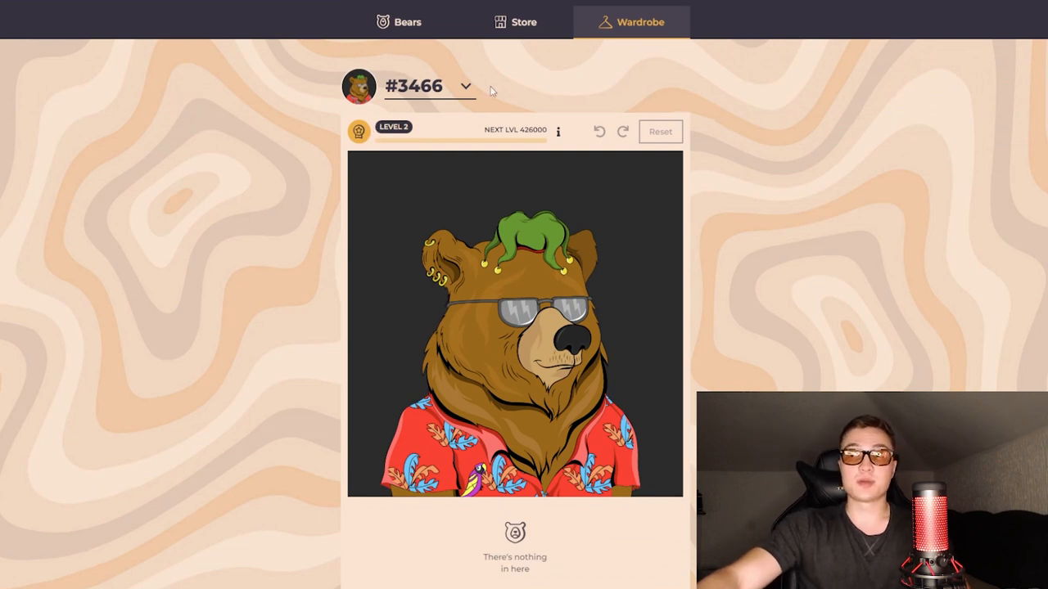
mouse_move(455, 127)
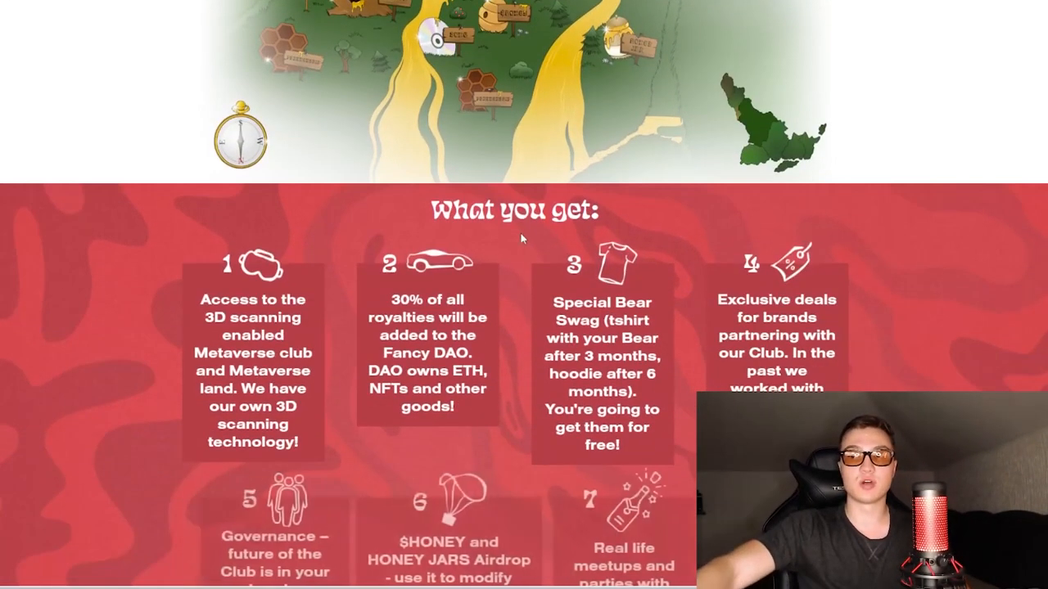
scroll(up, 3)
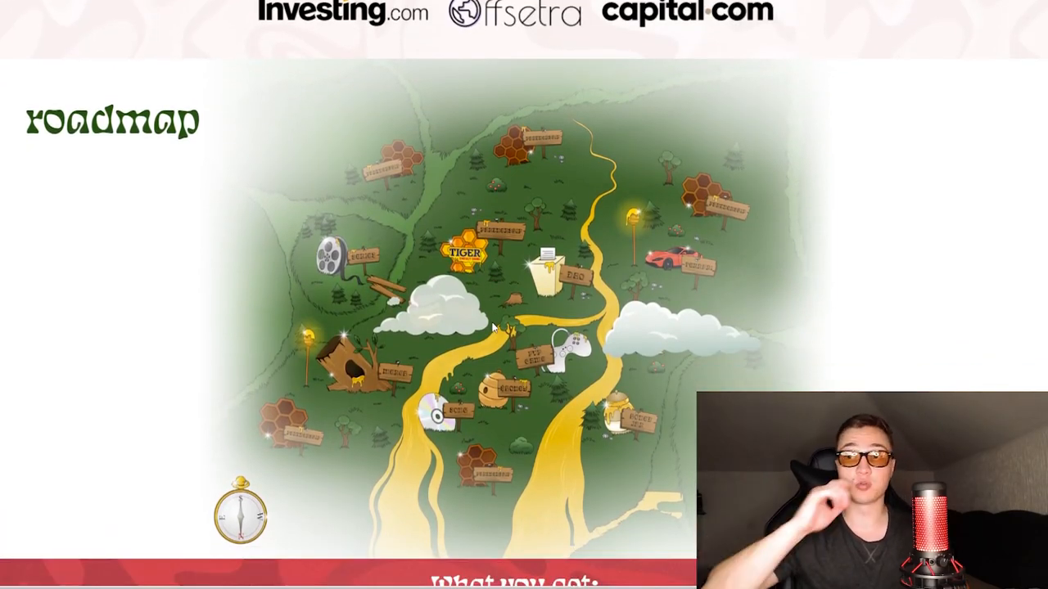
mouse_move(683, 263)
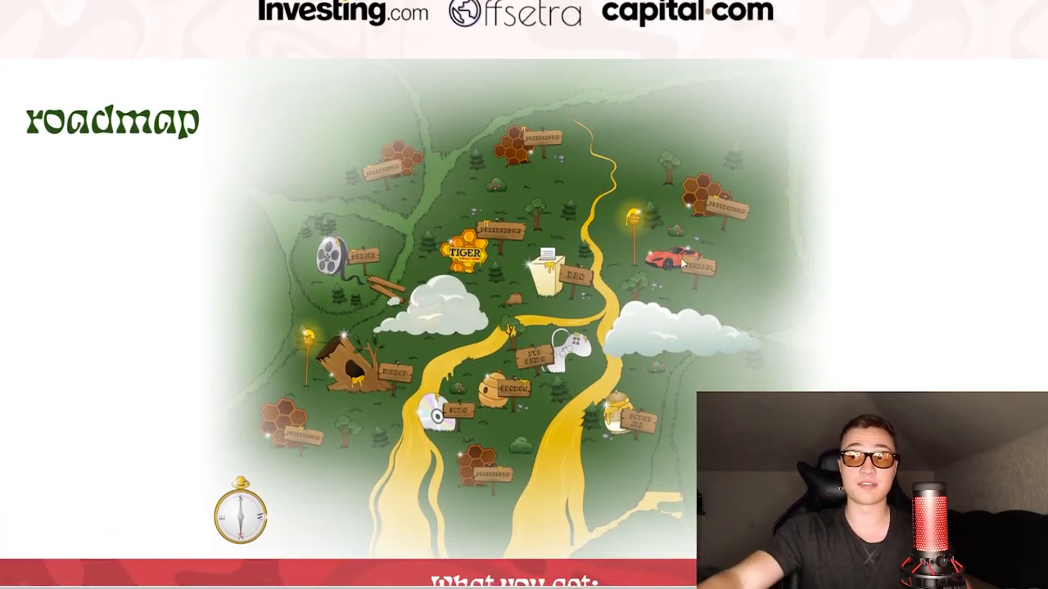
scroll(down, 3)
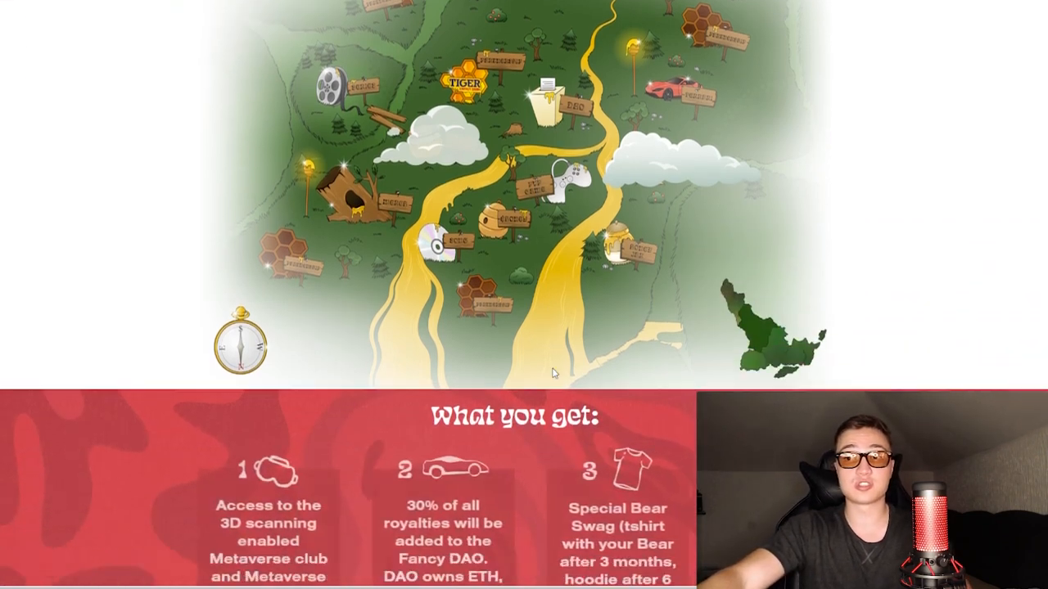
scroll(down, 3)
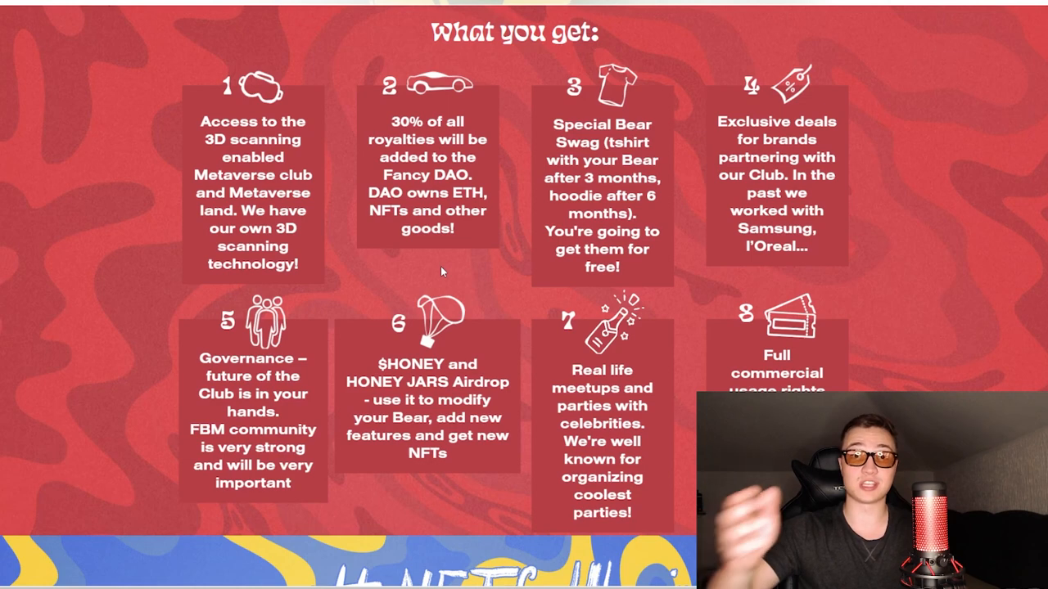
mouse_move(402, 250)
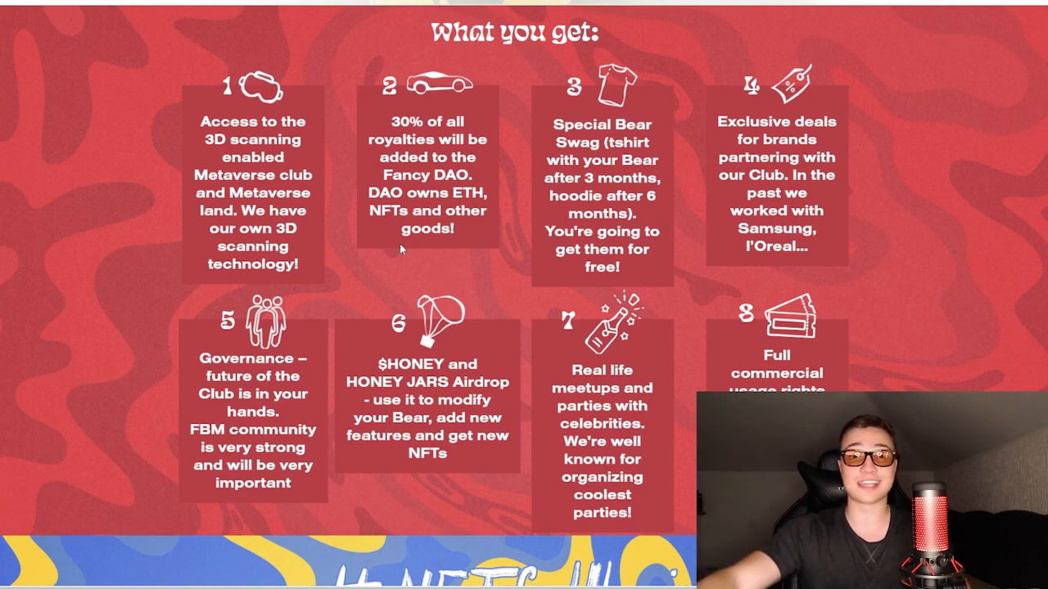
mouse_move(419, 327)
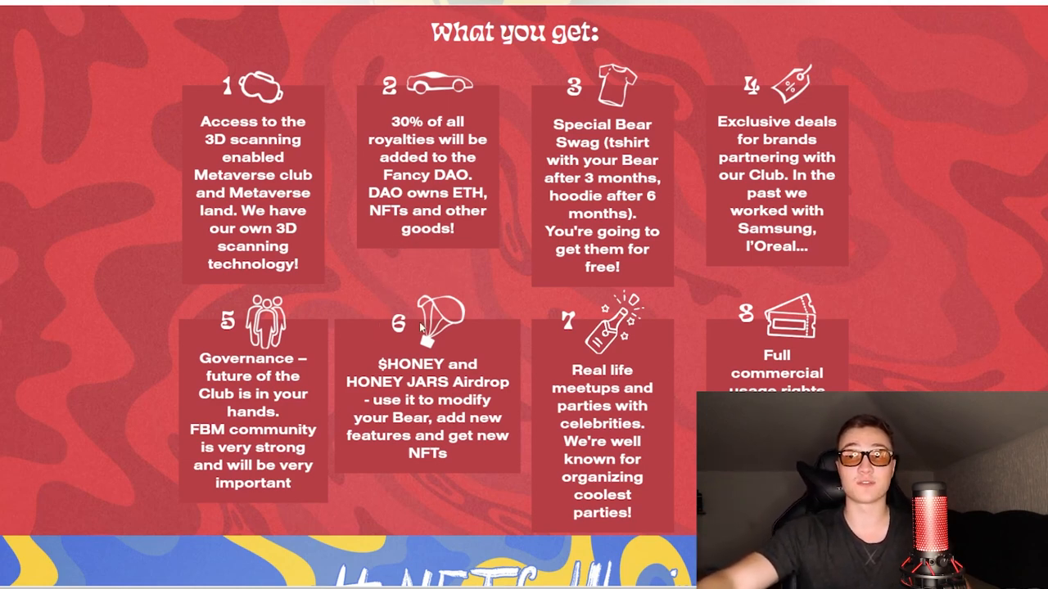
mouse_move(385, 299)
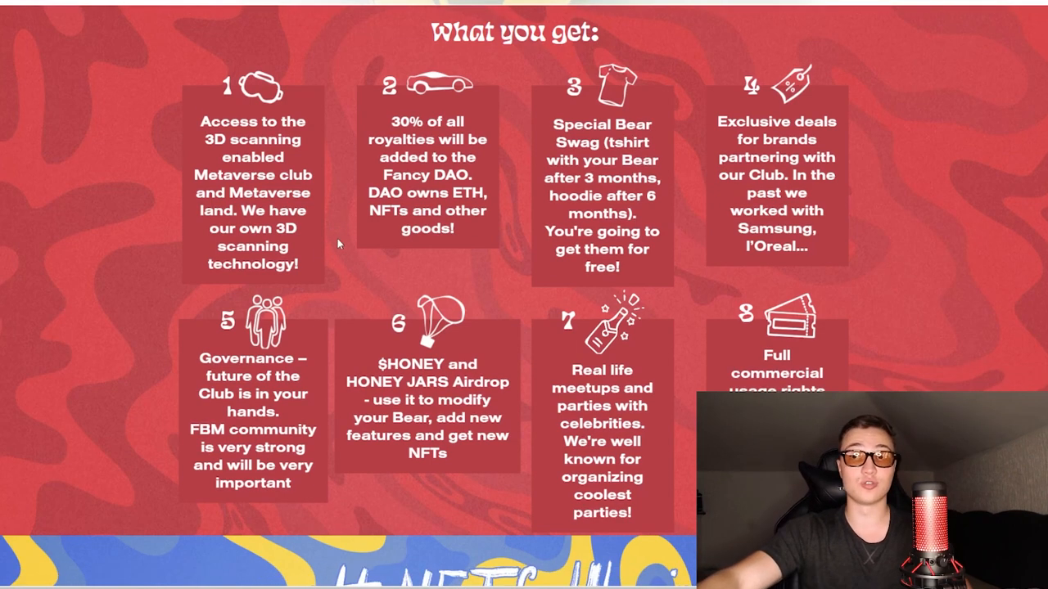
mouse_move(333, 258)
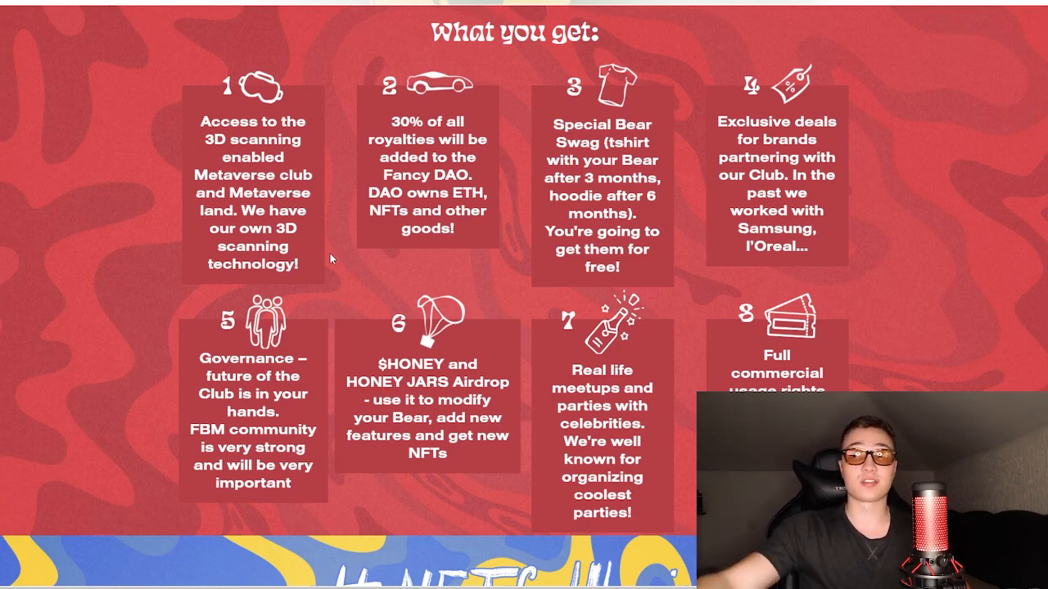
mouse_move(483, 127)
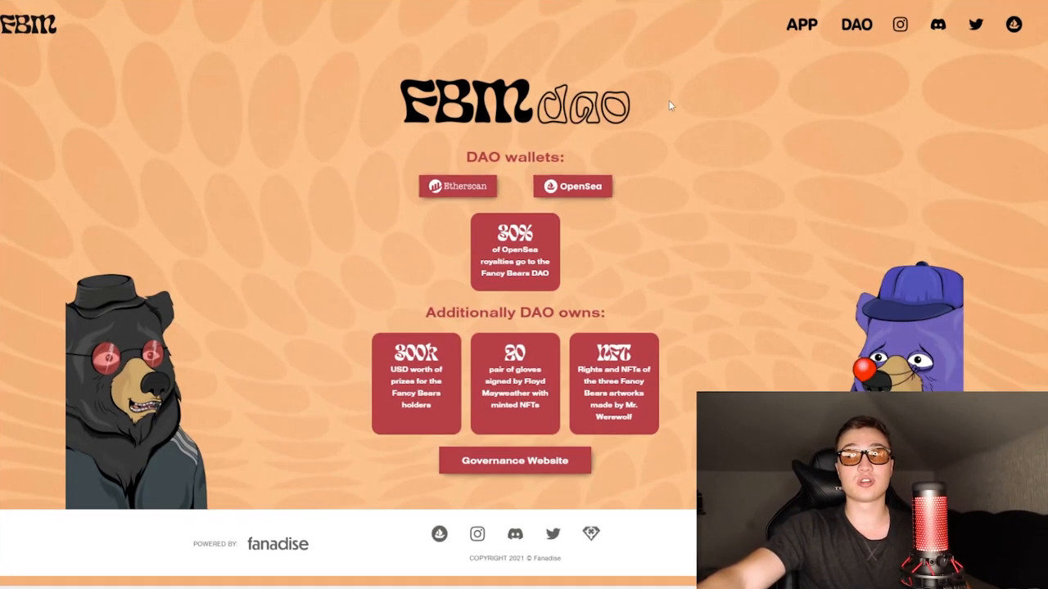
mouse_move(653, 135)
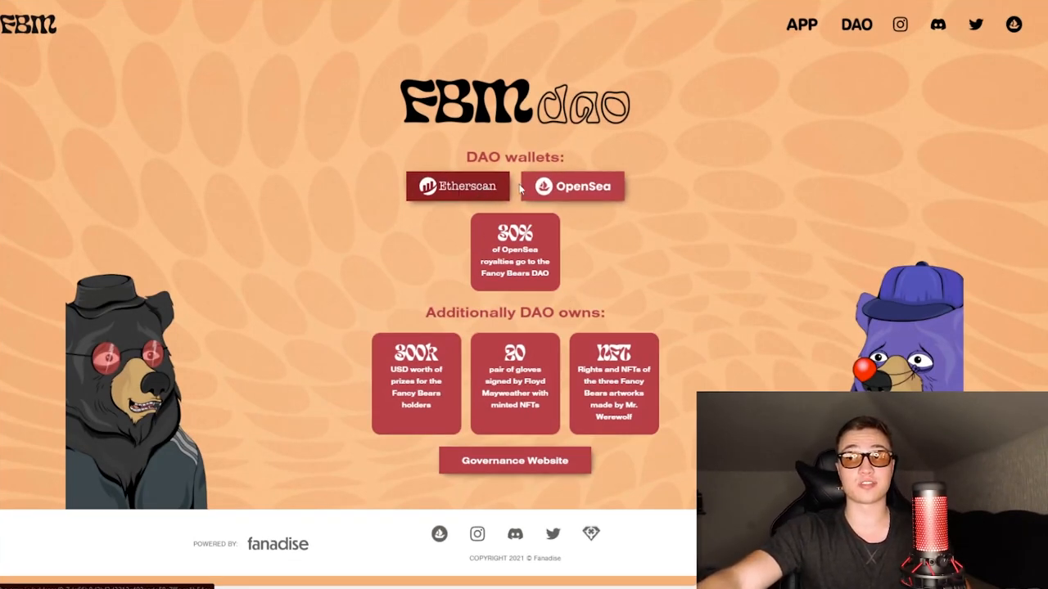
mouse_move(540, 252)
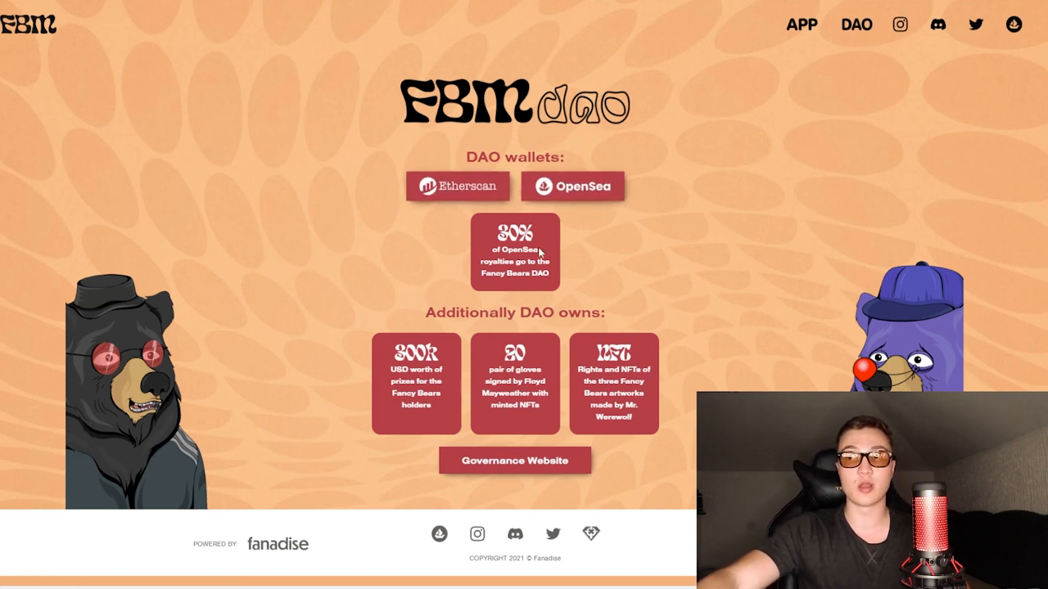
mouse_move(620, 270)
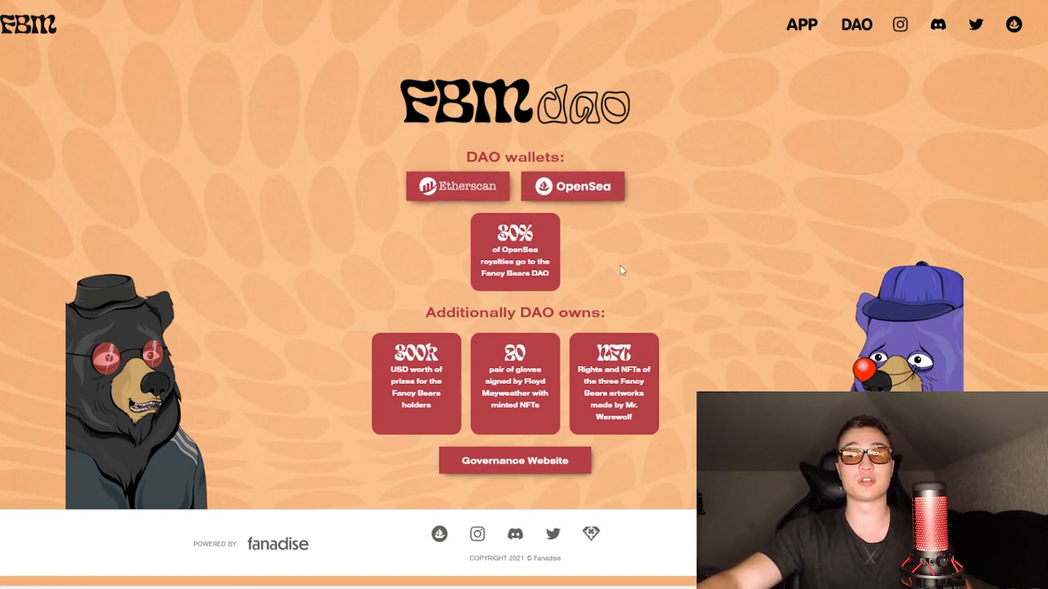
mouse_move(647, 279)
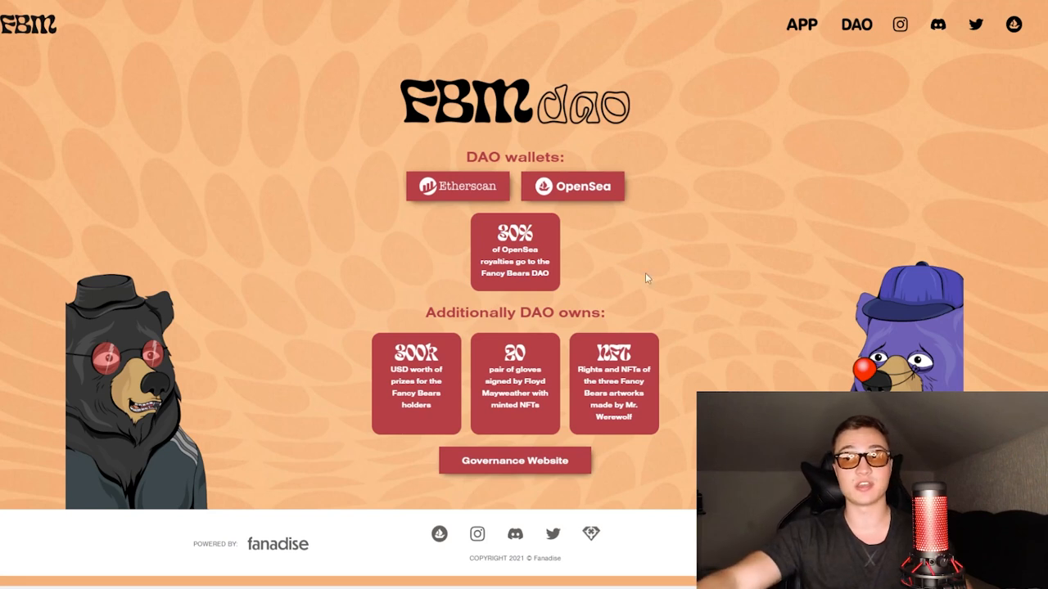
mouse_move(681, 285)
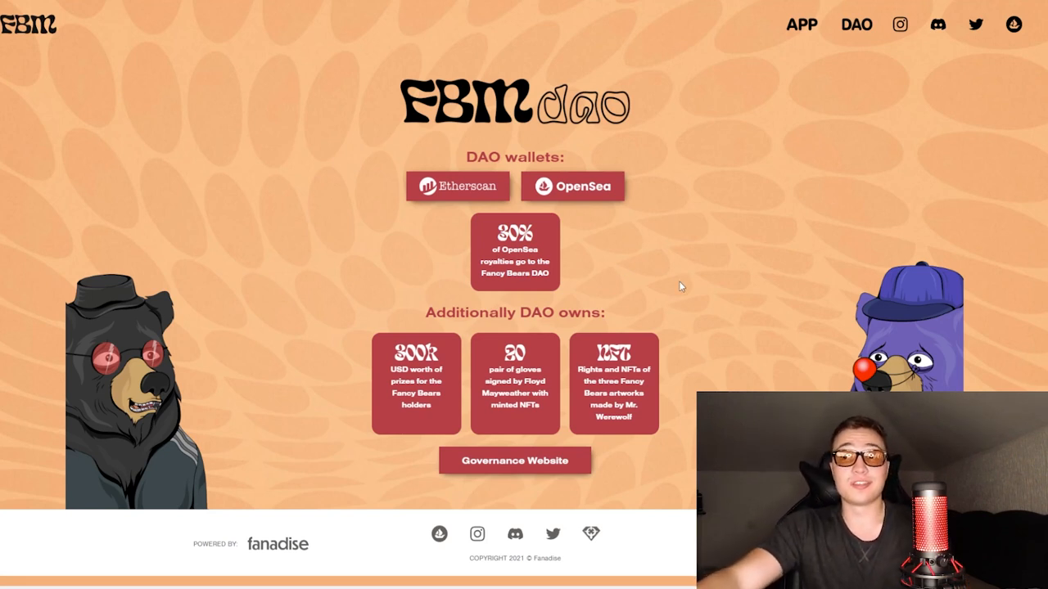
mouse_move(424, 319)
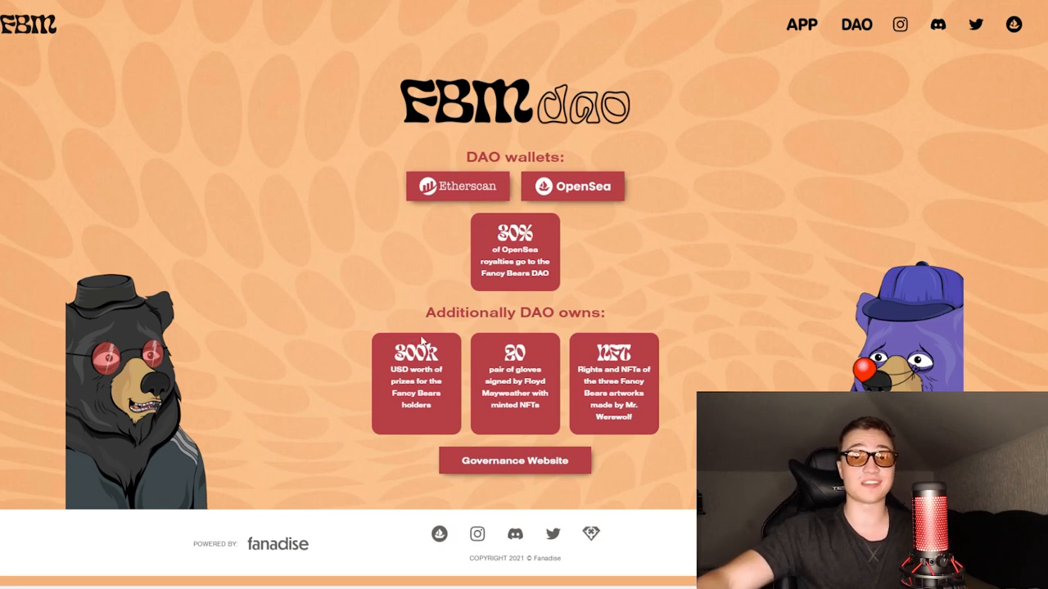
mouse_move(555, 362)
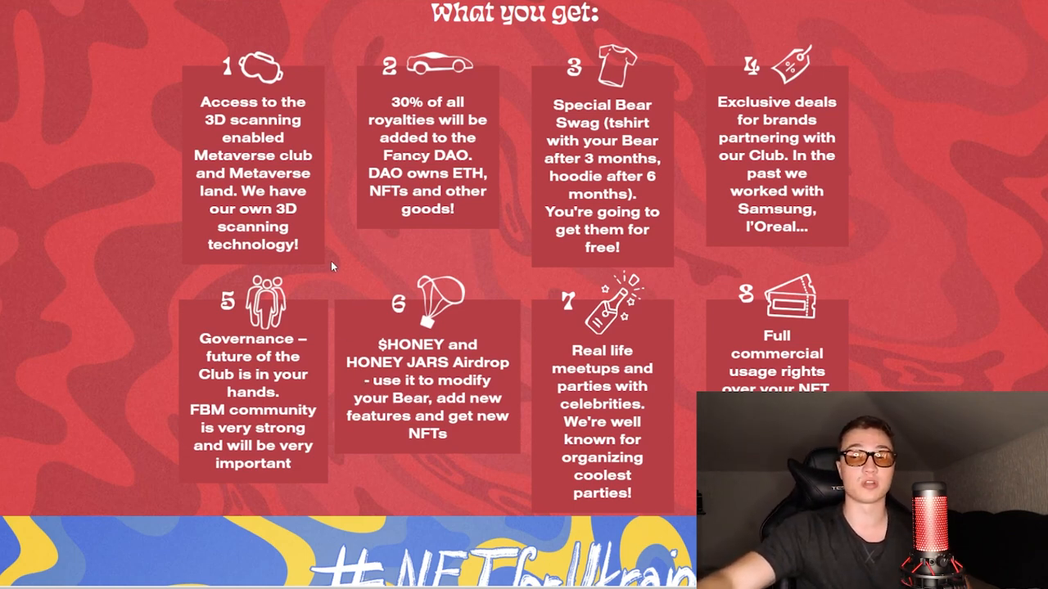
mouse_move(412, 311)
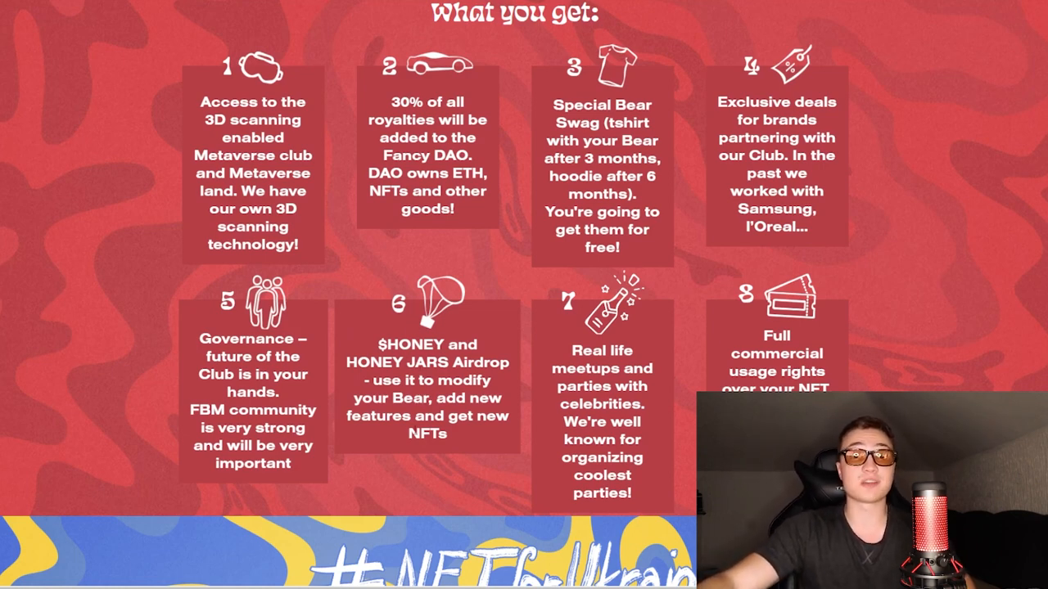
- Scroll past the #NFTforUkraine donation banner to the Holding Benefits grid
scroll(down, 3)
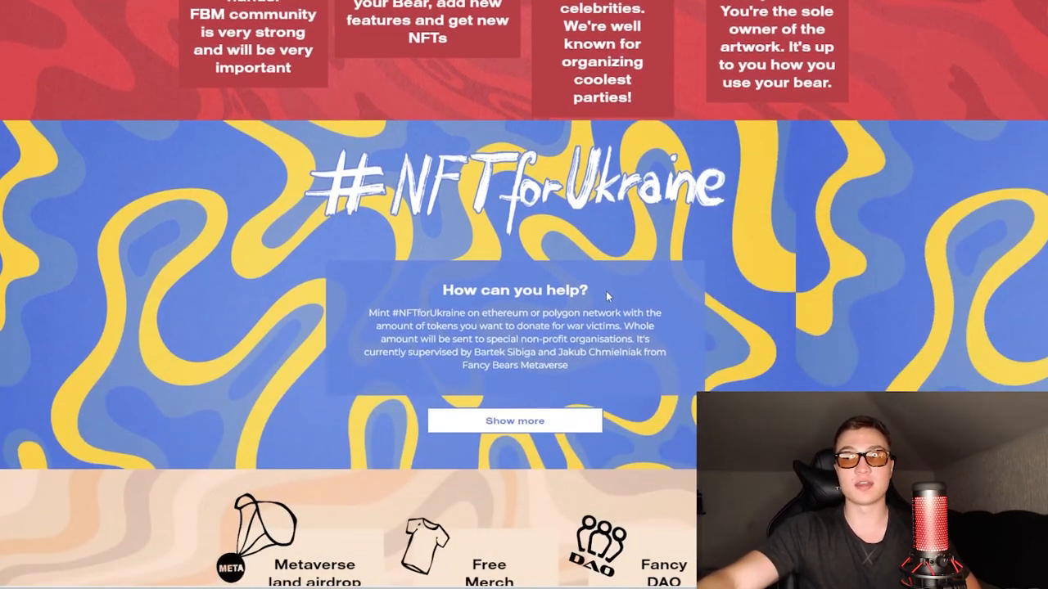
mouse_move(602, 295)
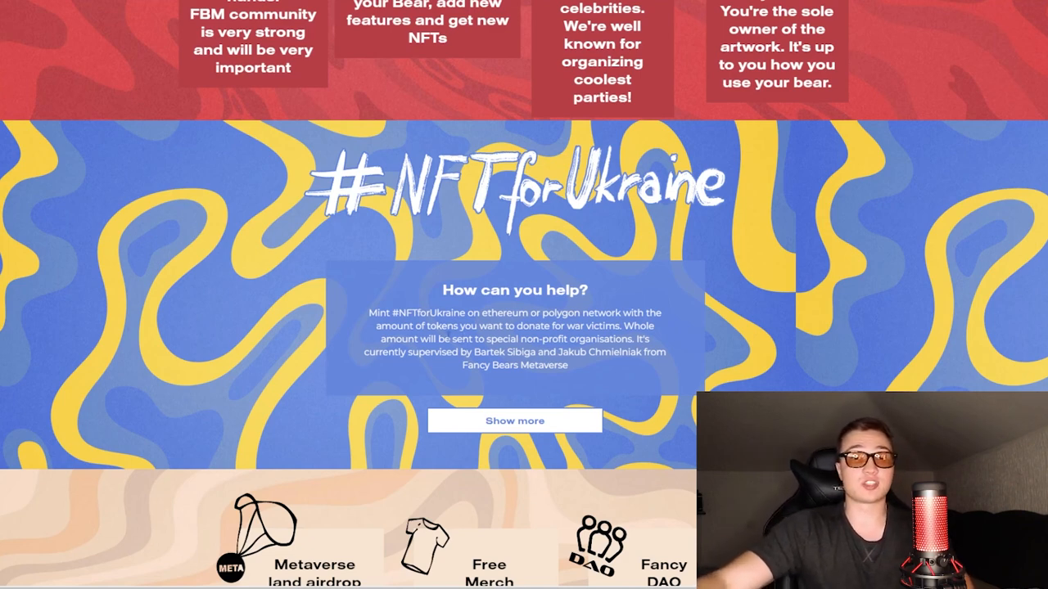
scroll(down, 3)
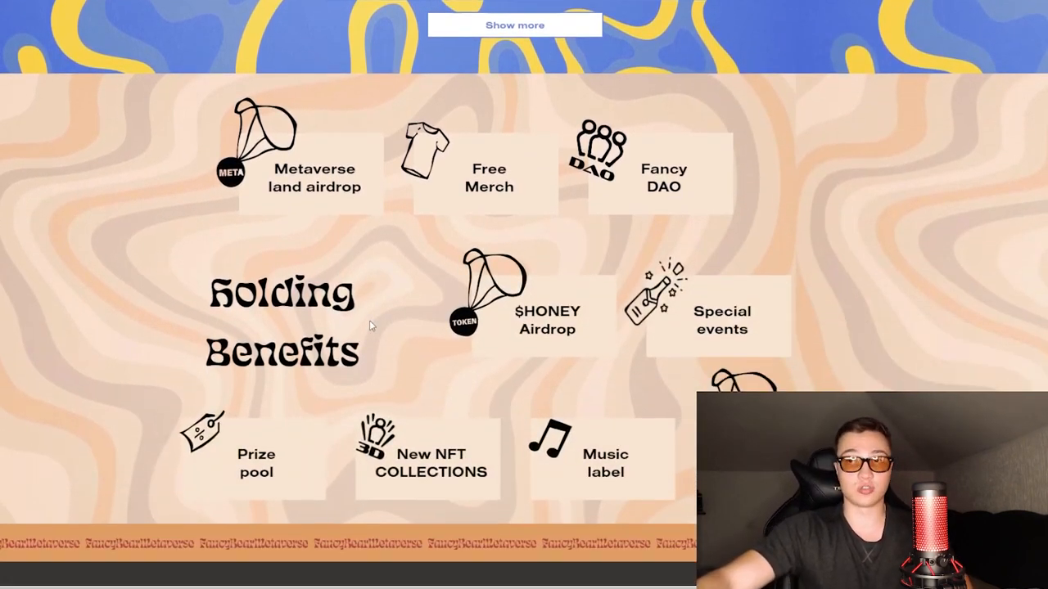
scroll(down, 3)
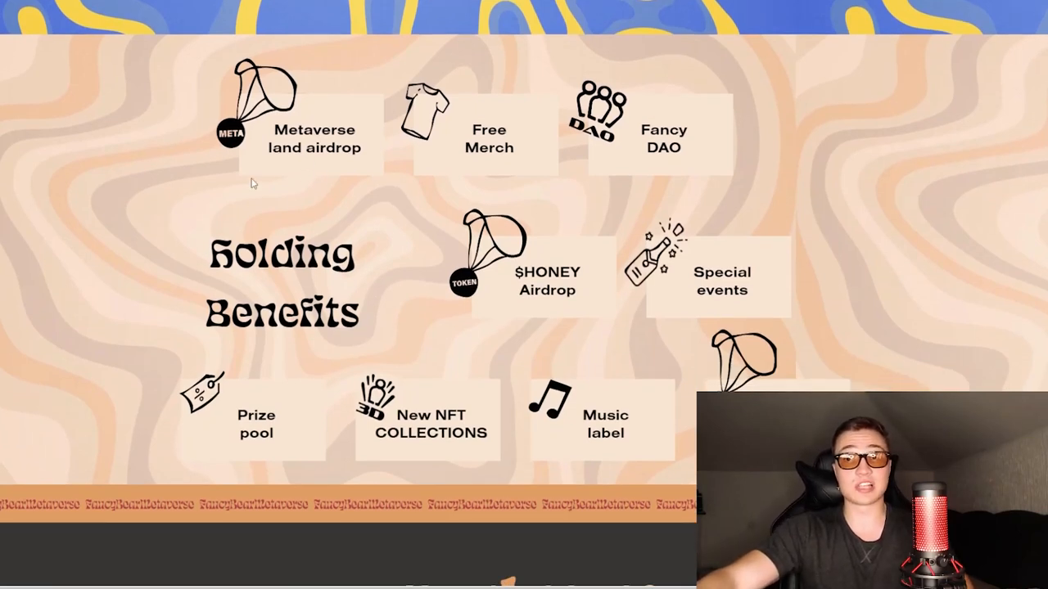
mouse_move(452, 213)
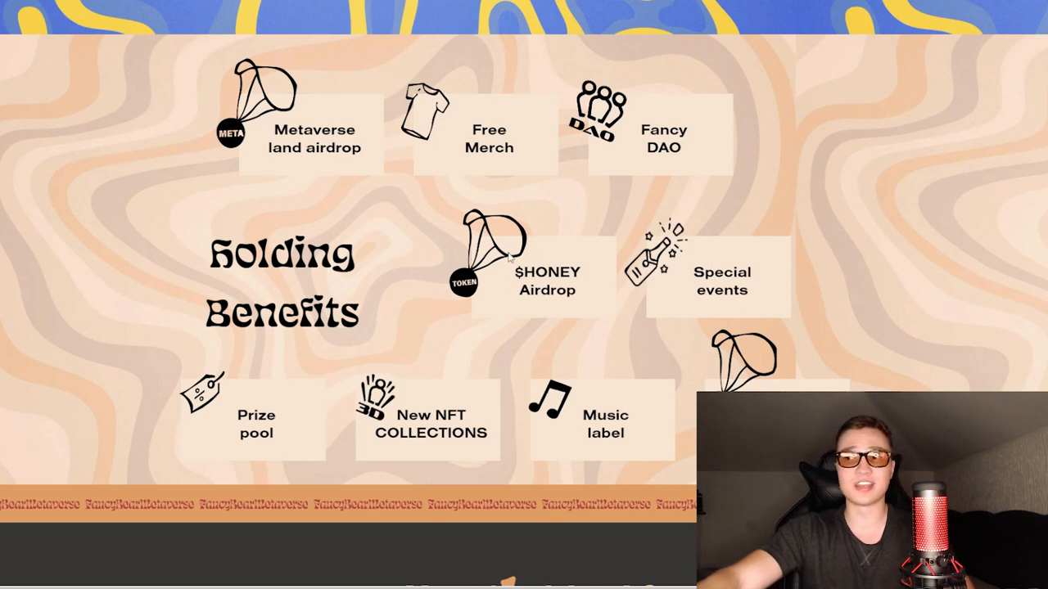
mouse_move(630, 344)
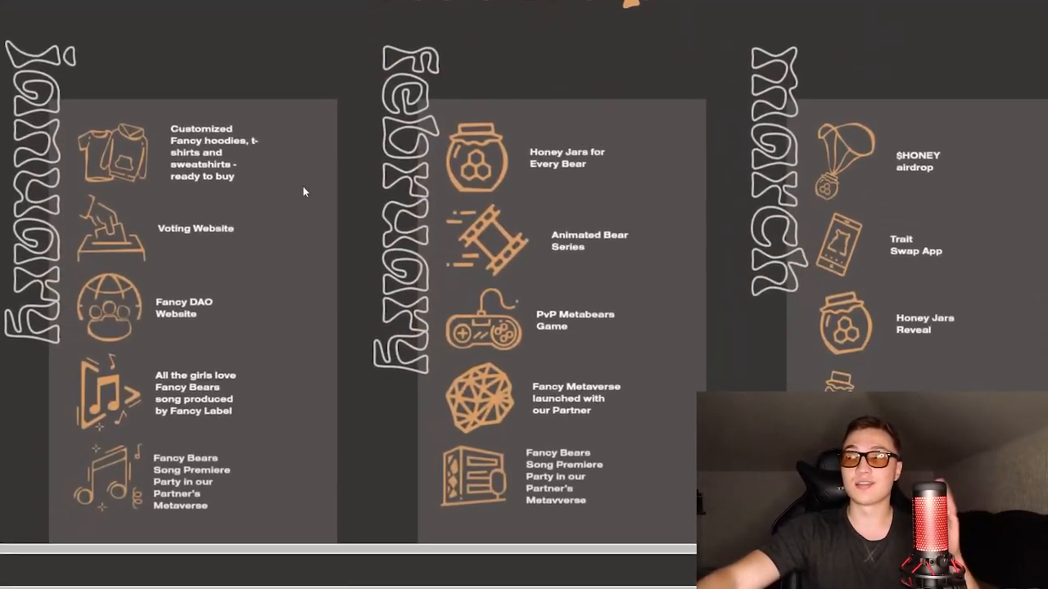
- Review the roadmap and 3D scanning section, advancing the bear gallery carousel
scroll(up, 3)
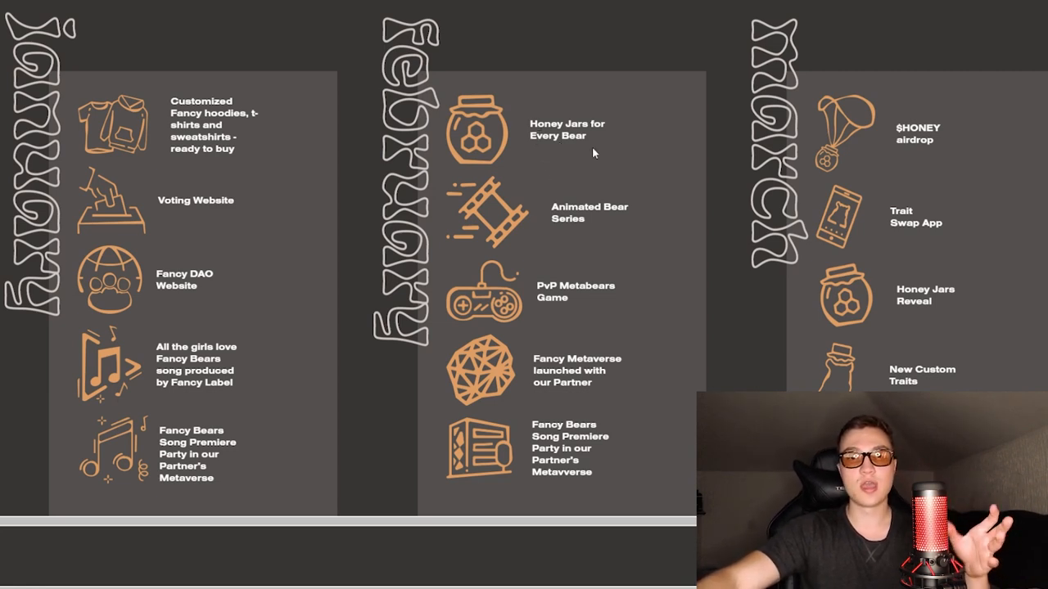
scroll(up, 3)
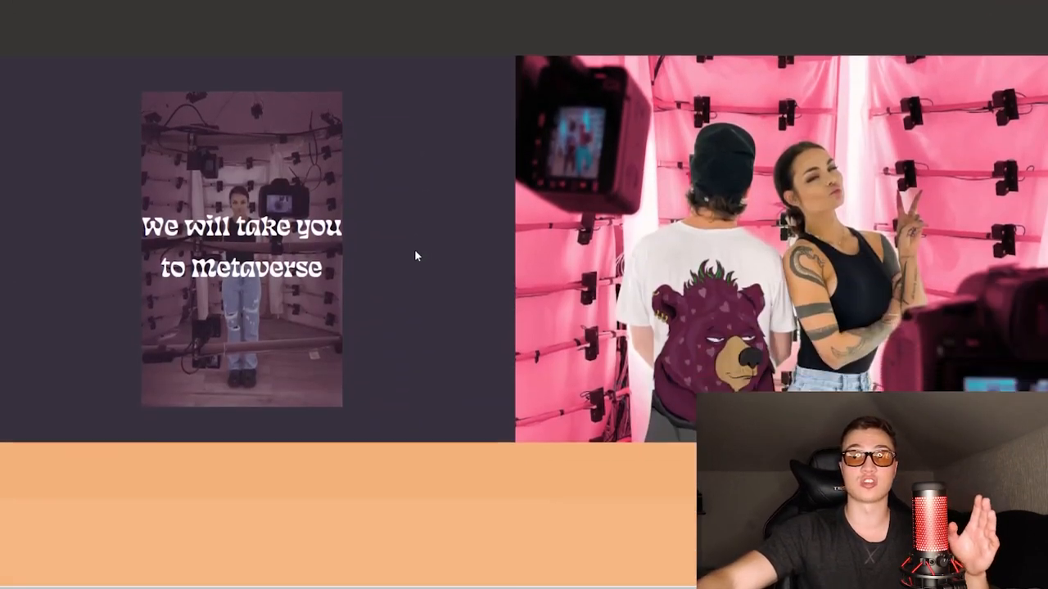
scroll(down, 3)
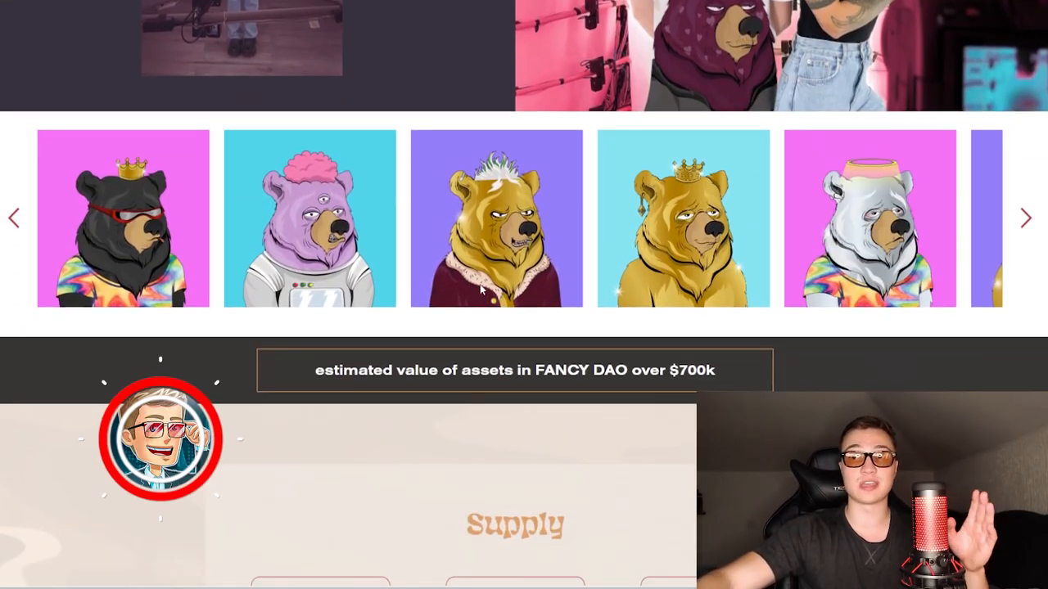
click(1025, 218)
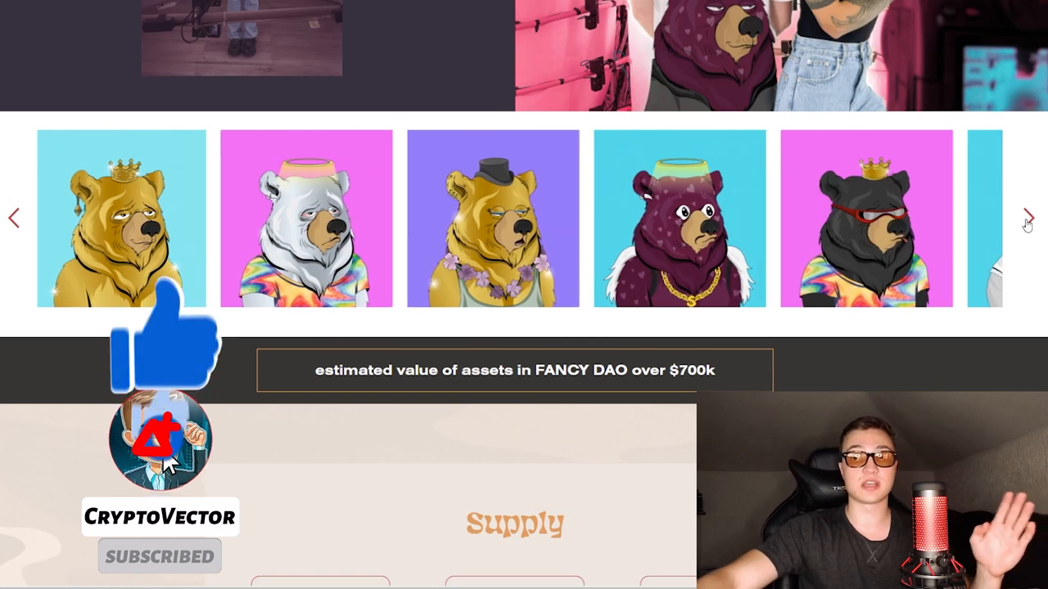
- Scroll down to the Supply breakdown showing 7,888 bears for club members
scroll(down, 3)
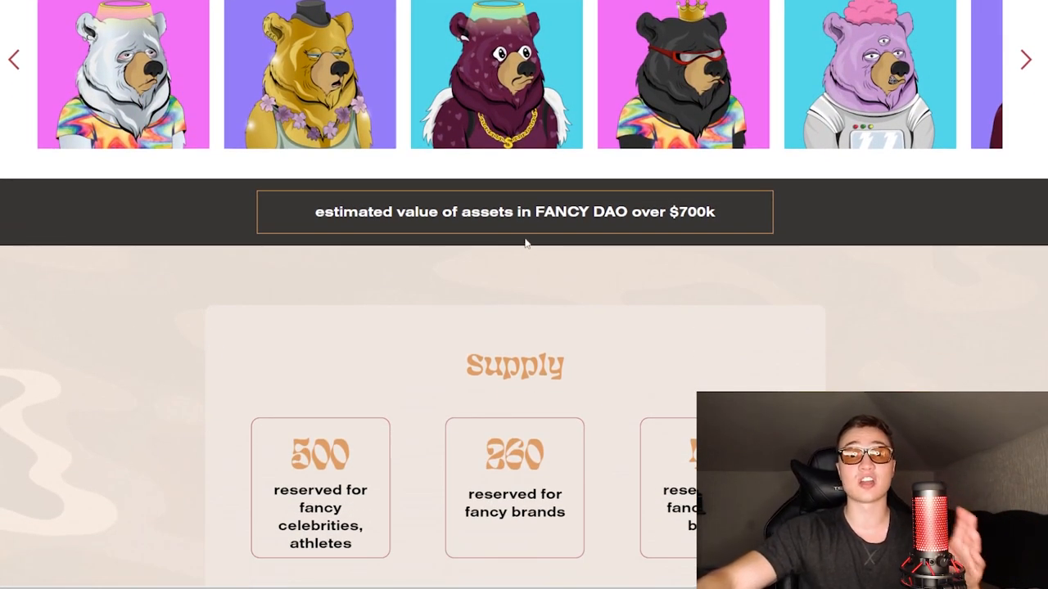
mouse_move(519, 264)
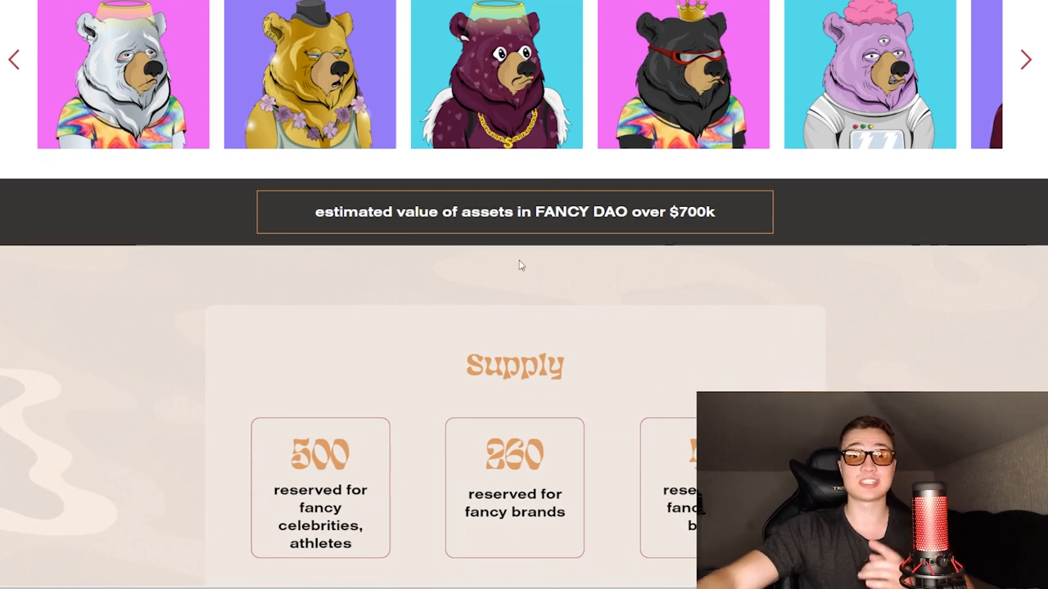
mouse_move(528, 266)
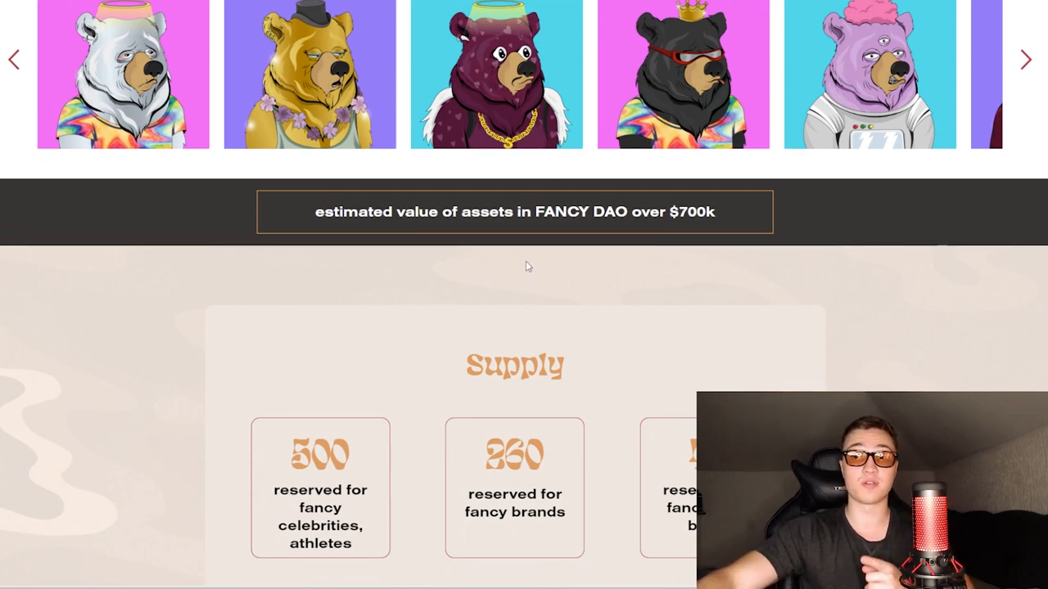
scroll(down, 3)
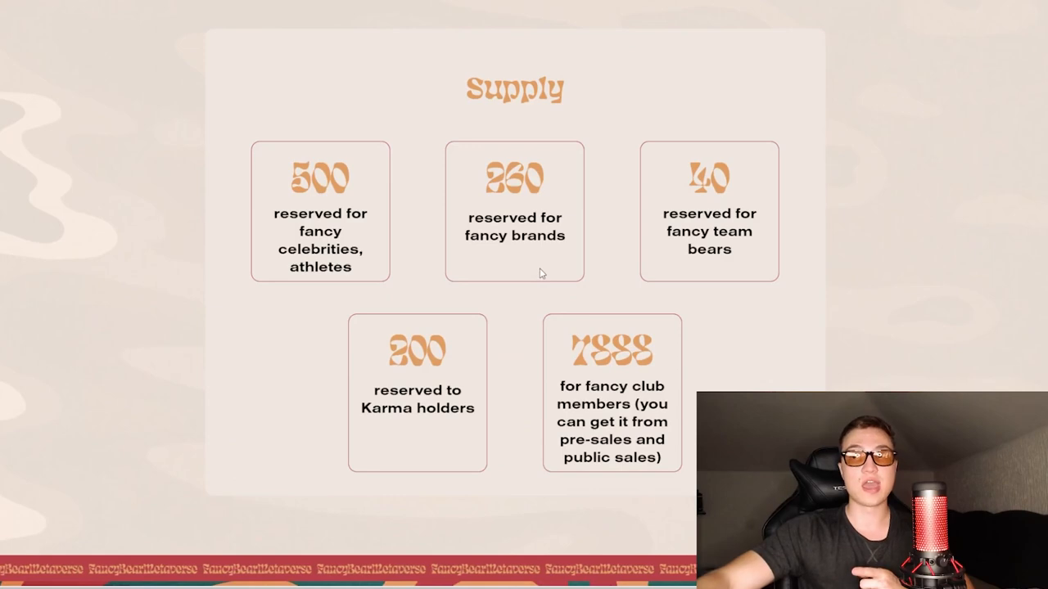
scroll(up, 3)
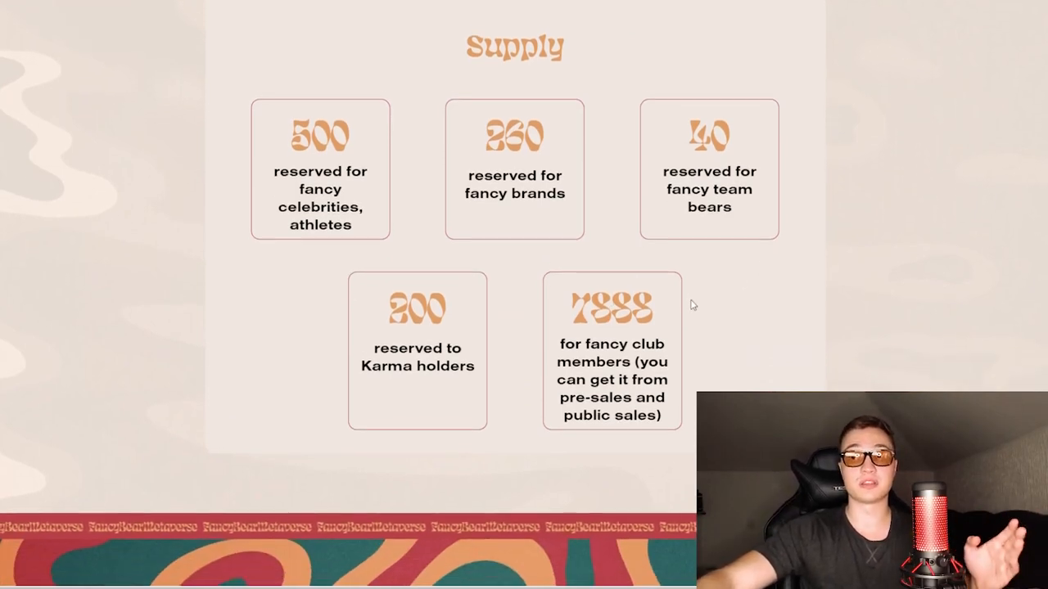
scroll(down, 3)
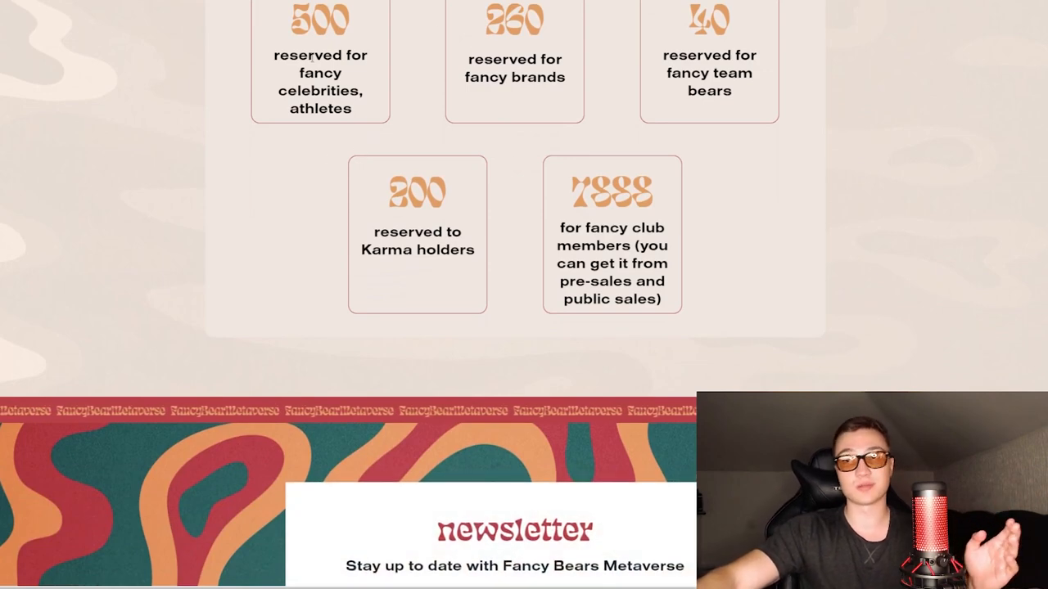
- Scroll past Team and Honorary members to Fancy Apparel and open the Mr. Gugu & Miss Go merch shop
scroll(down, 3)
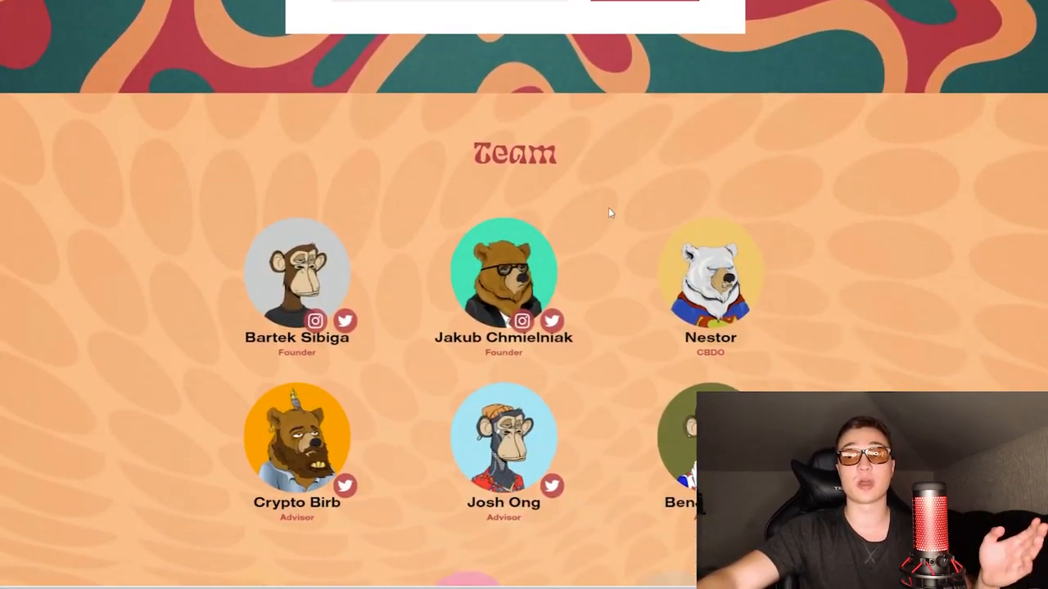
scroll(down, 3)
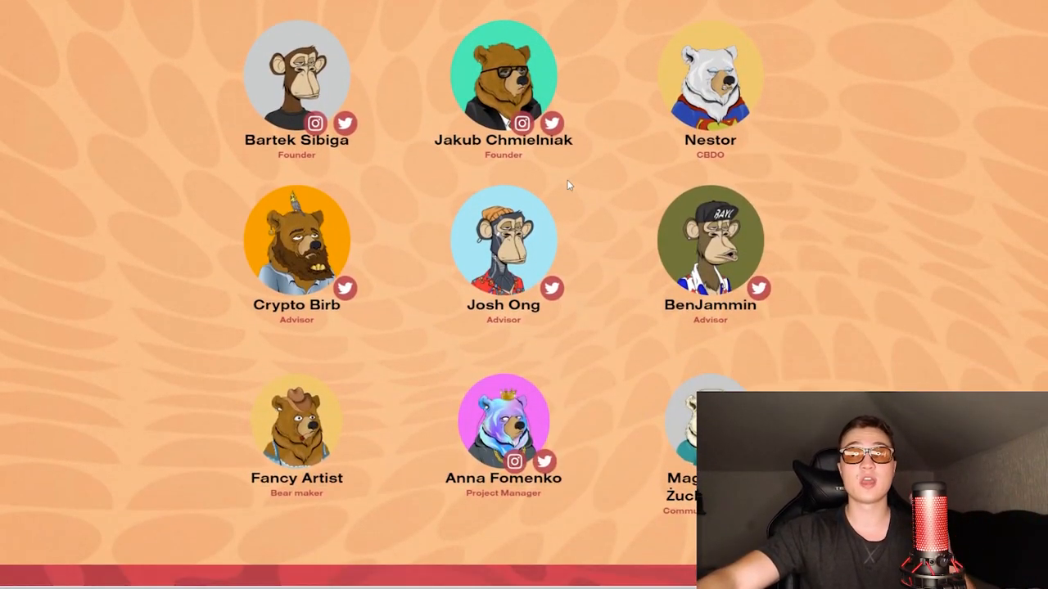
scroll(down, 3)
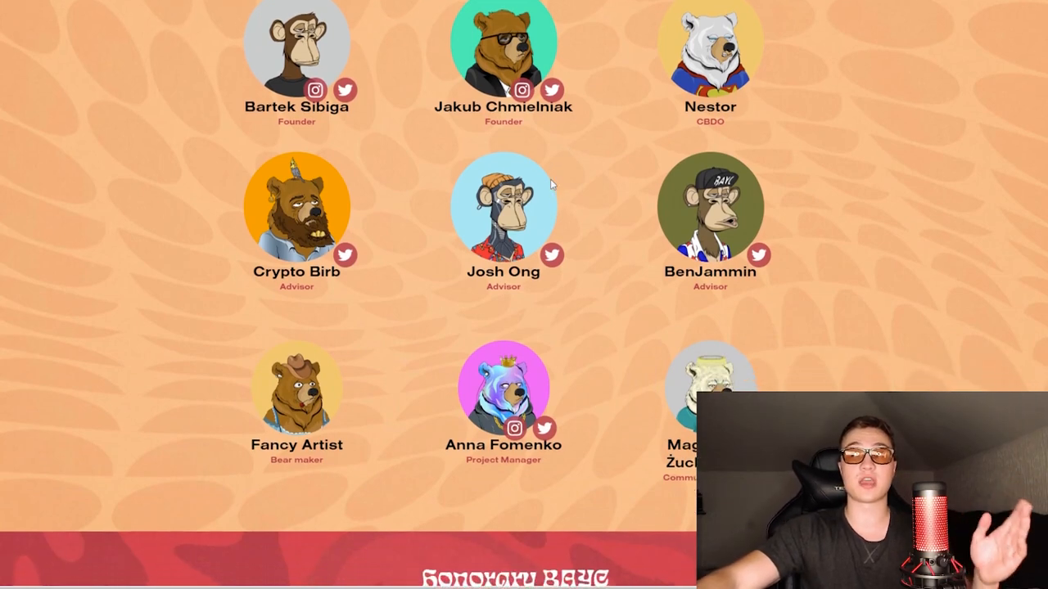
scroll(down, 3)
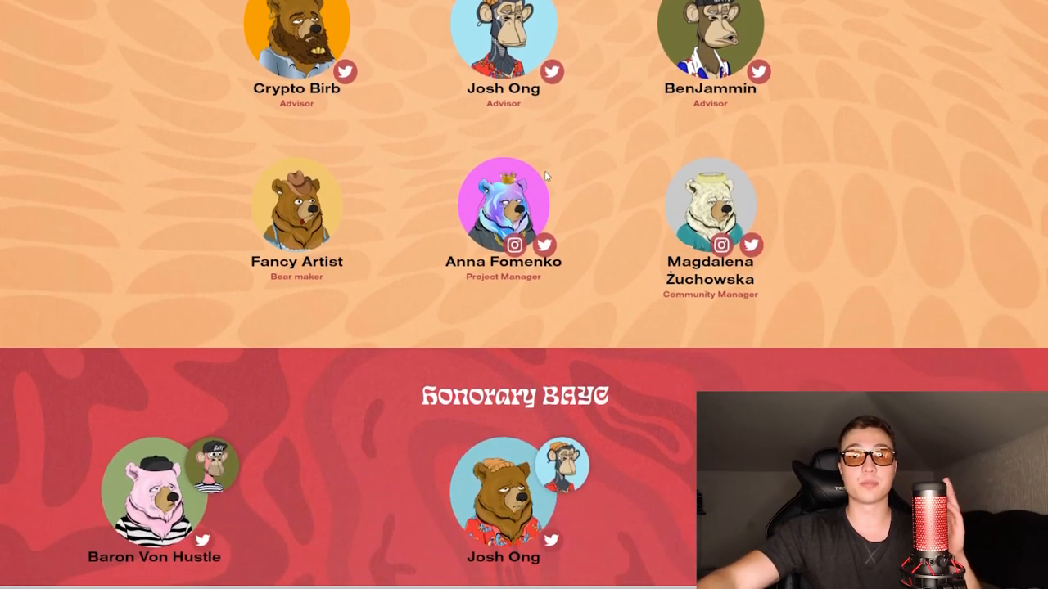
scroll(down, 3)
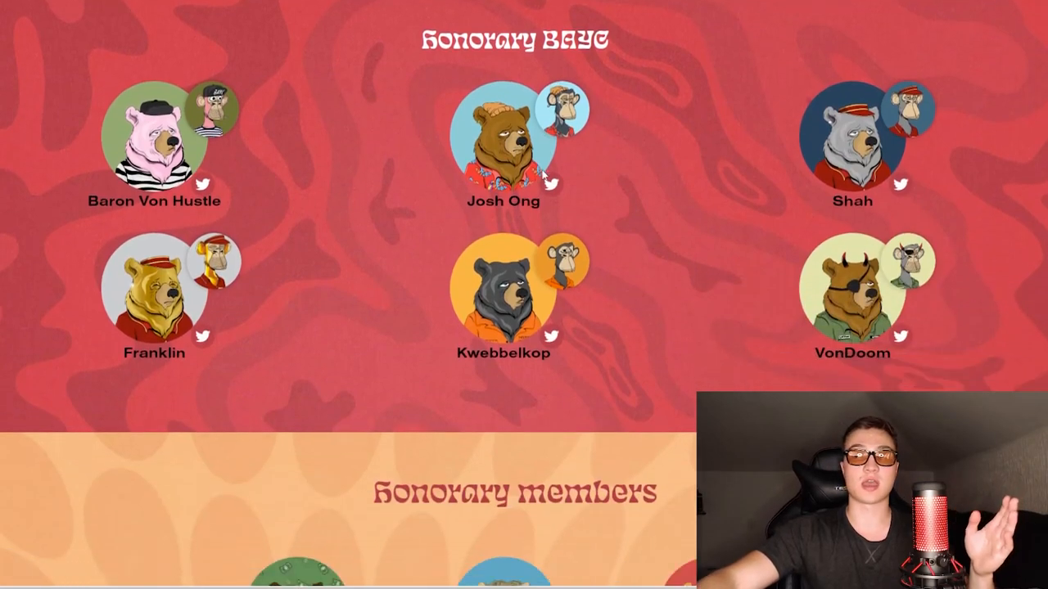
scroll(down, 3)
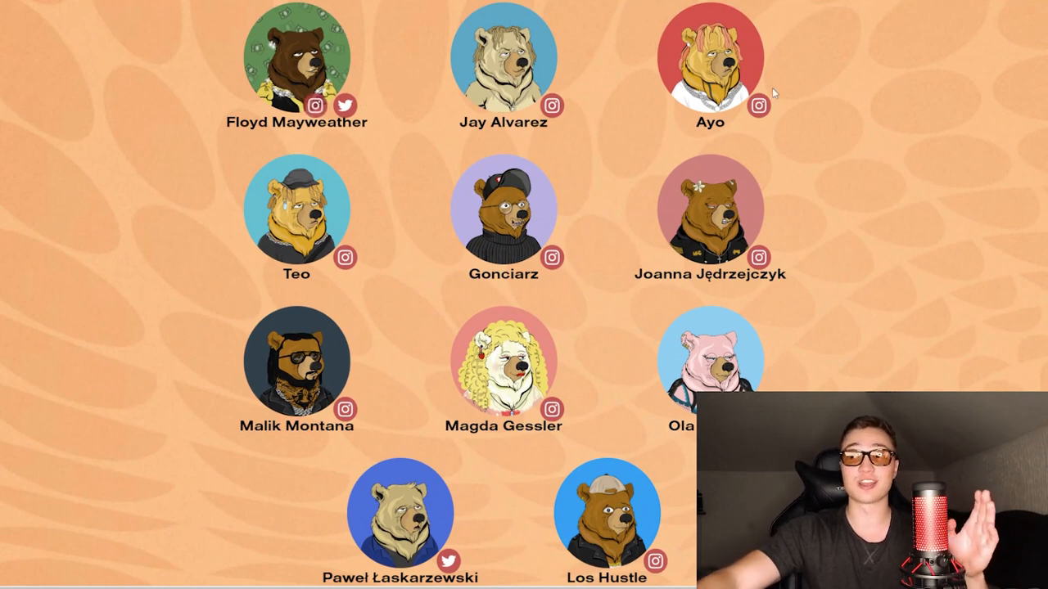
scroll(down, 3)
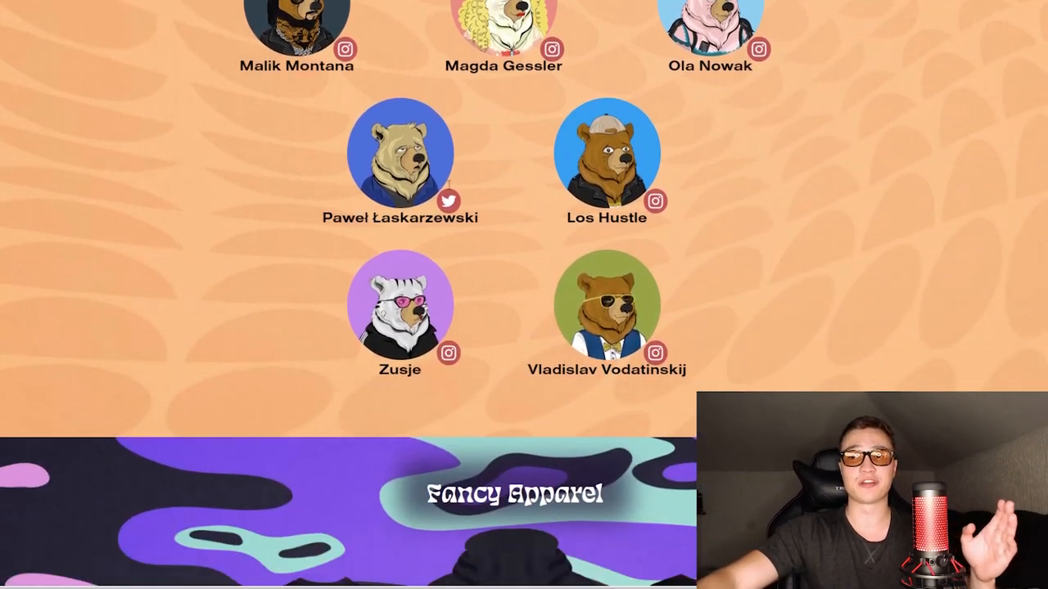
scroll(down, 3)
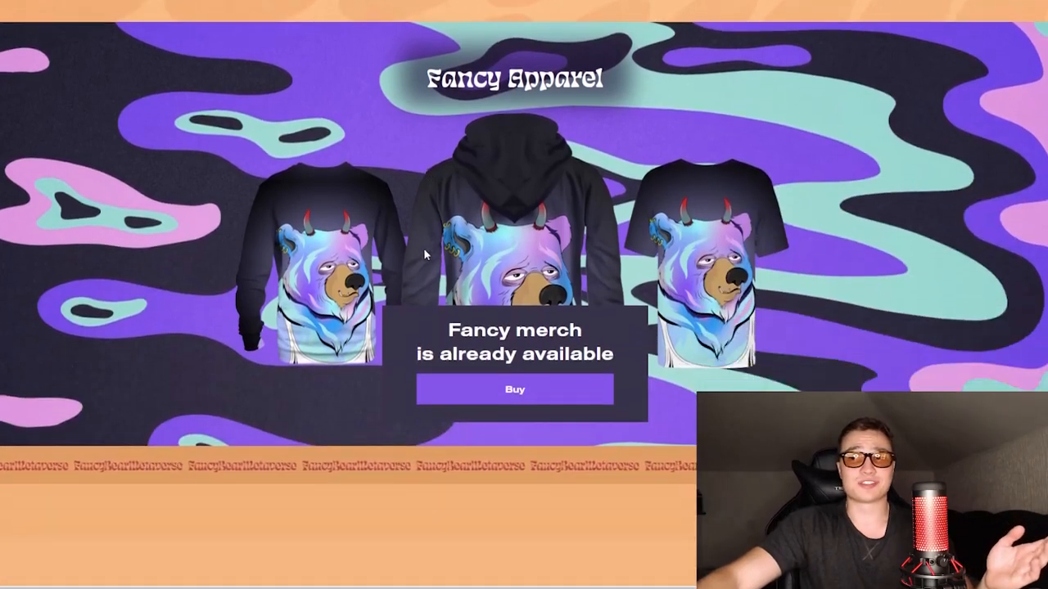
scroll(up, 3)
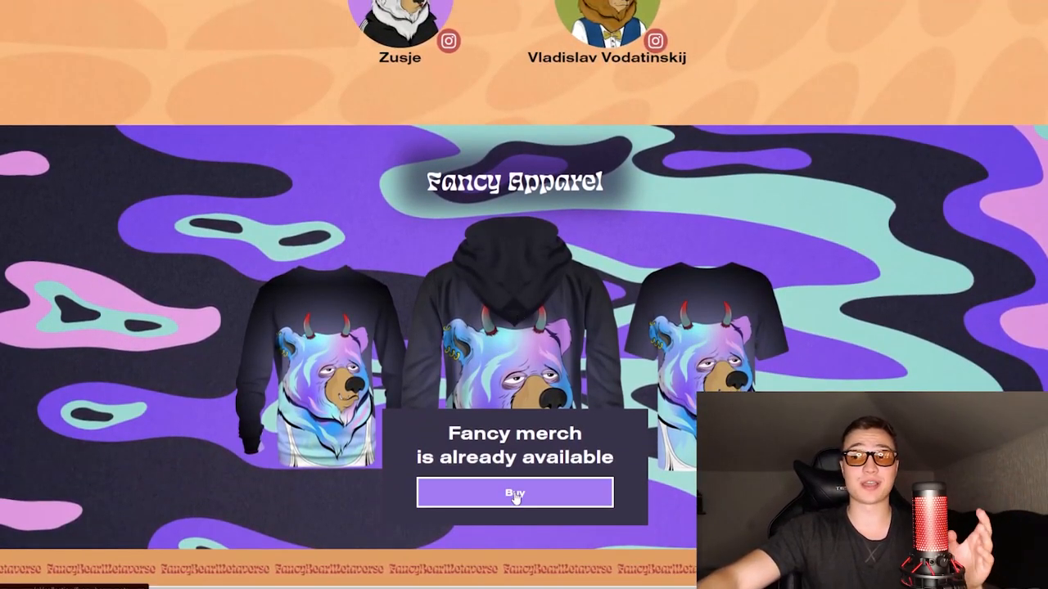
mouse_move(350, 189)
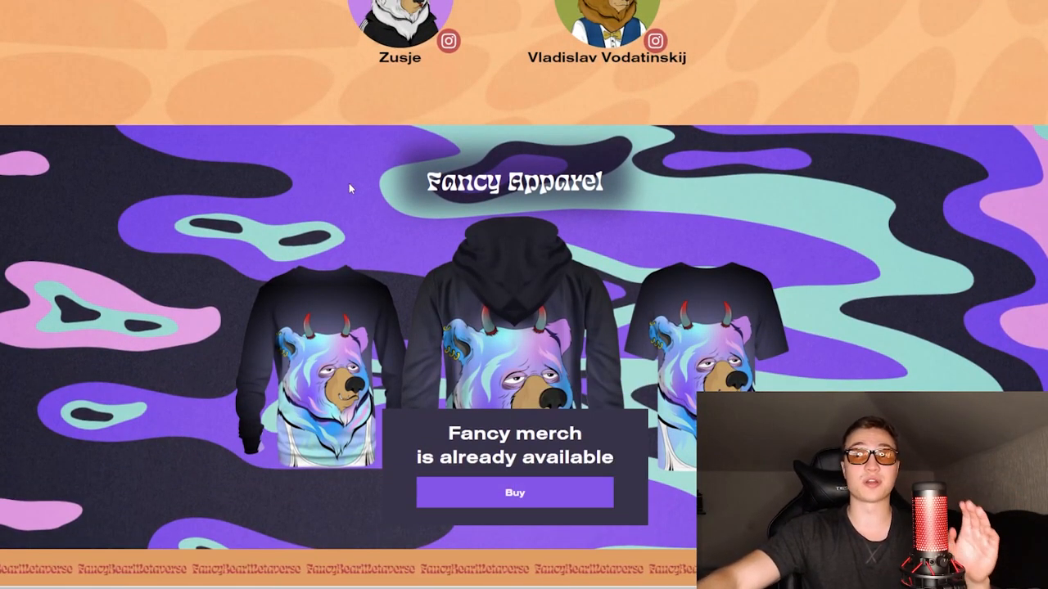
mouse_move(224, 109)
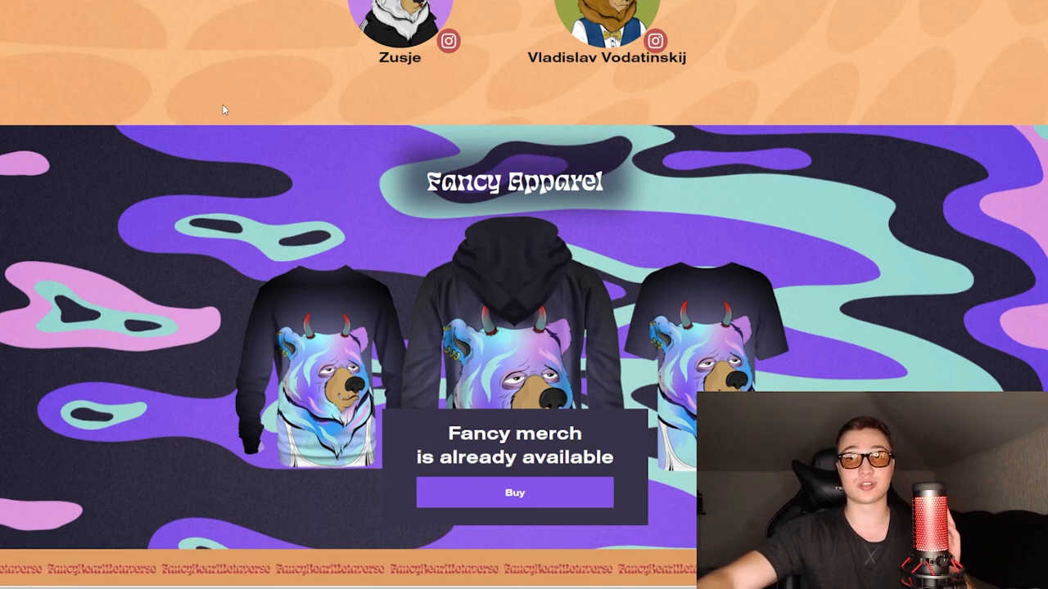
mouse_move(189, 72)
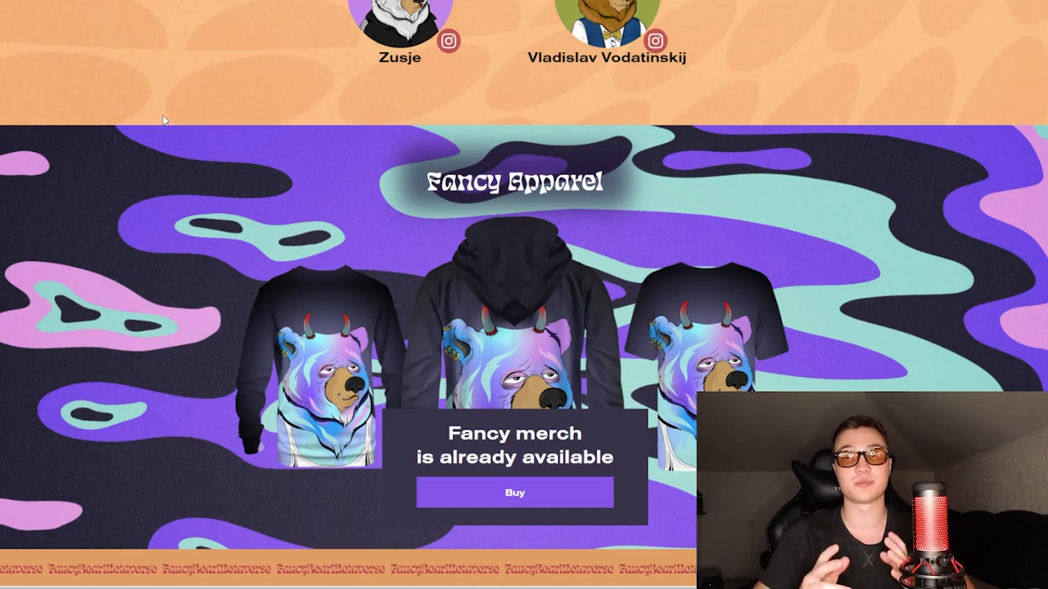
click(514, 492)
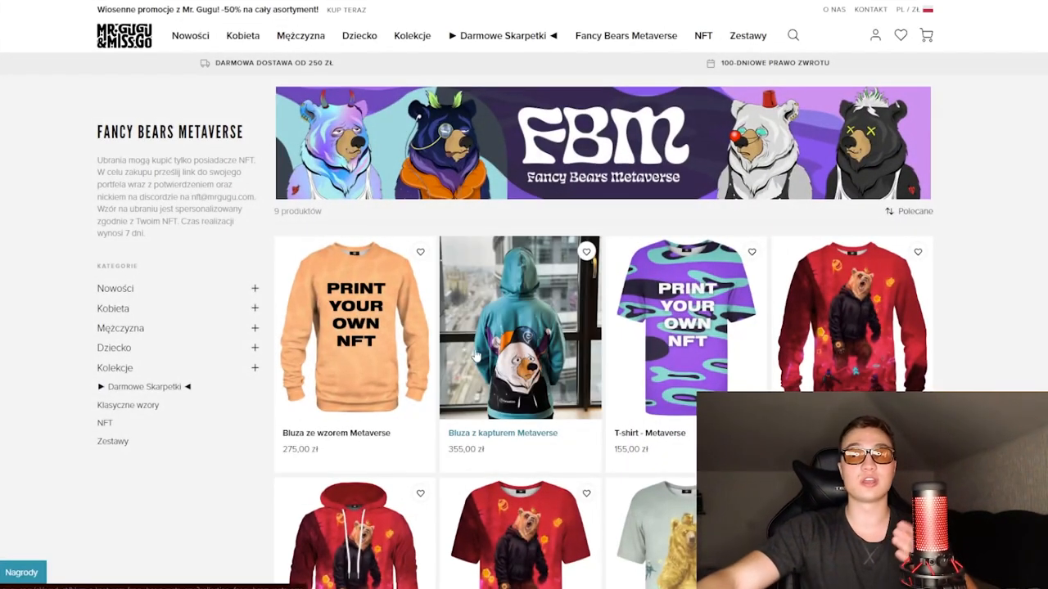
mouse_move(454, 340)
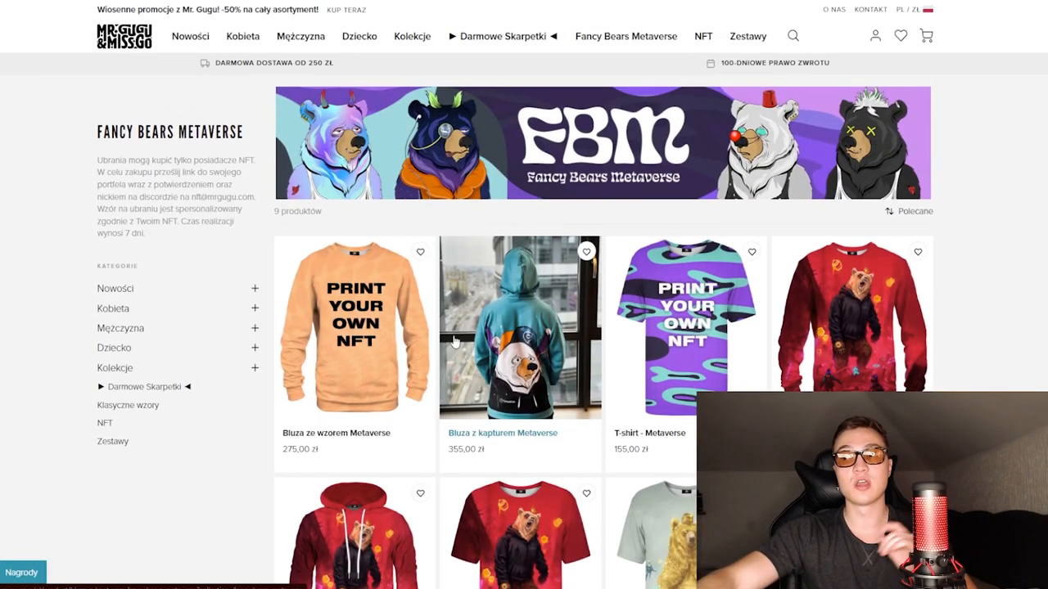